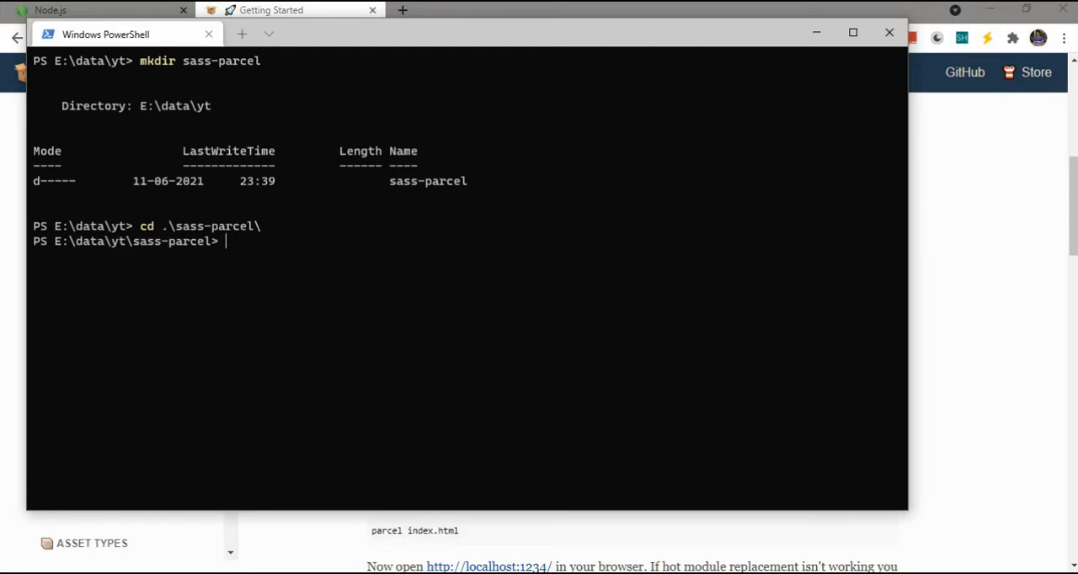
Step: Run npm init -y and npm install --save-dev parcel-bundler sass, then open VS Code
text(npm)
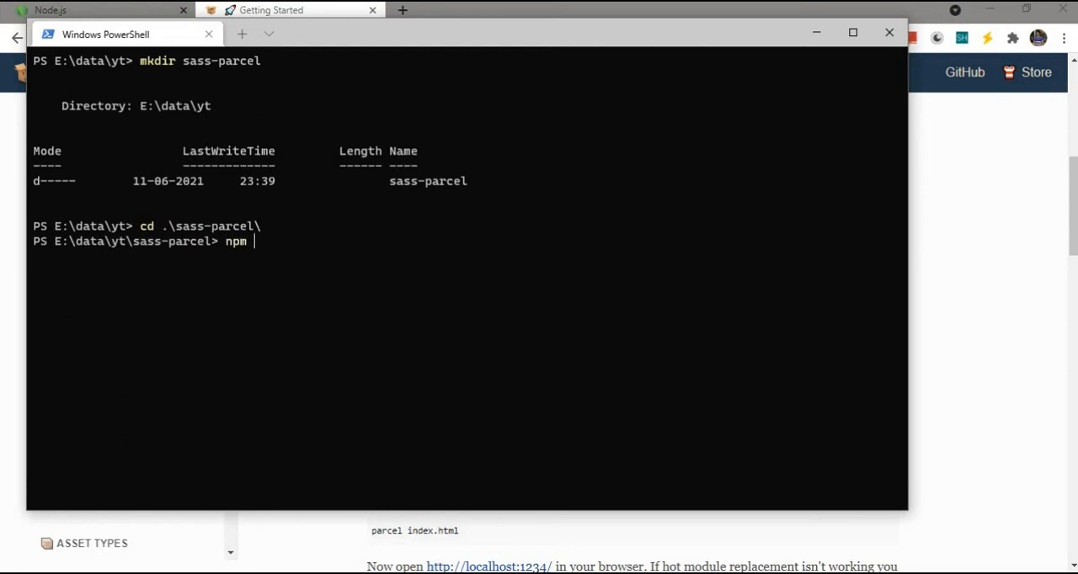
text(init -y)
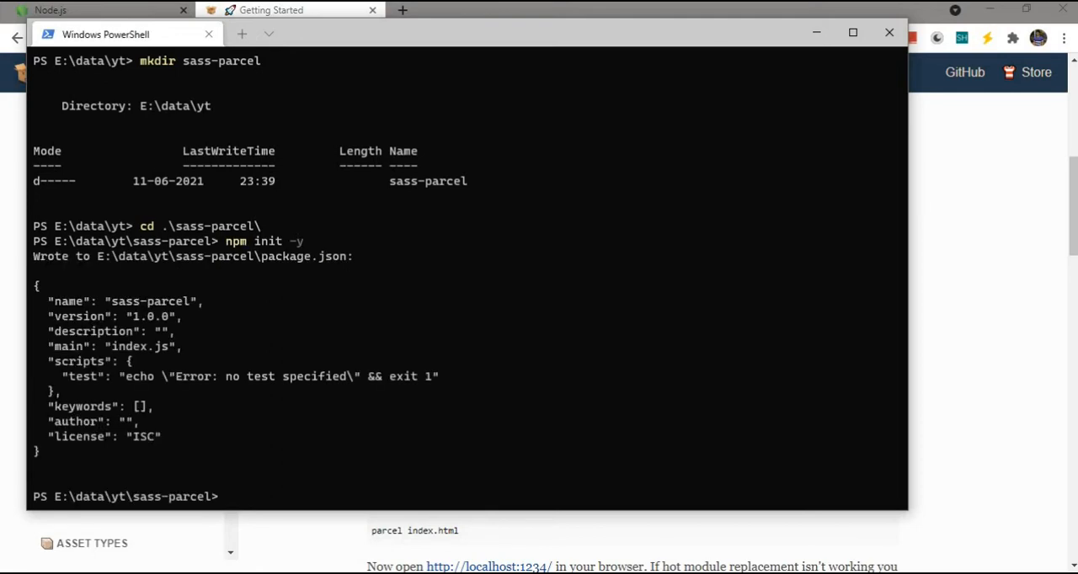
text(npm ints)
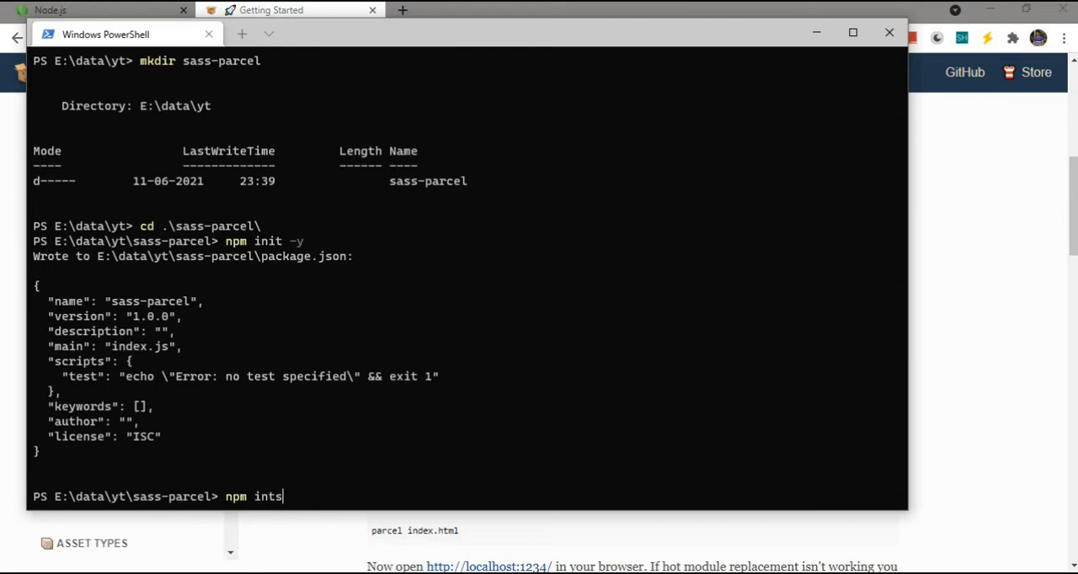
text(at)
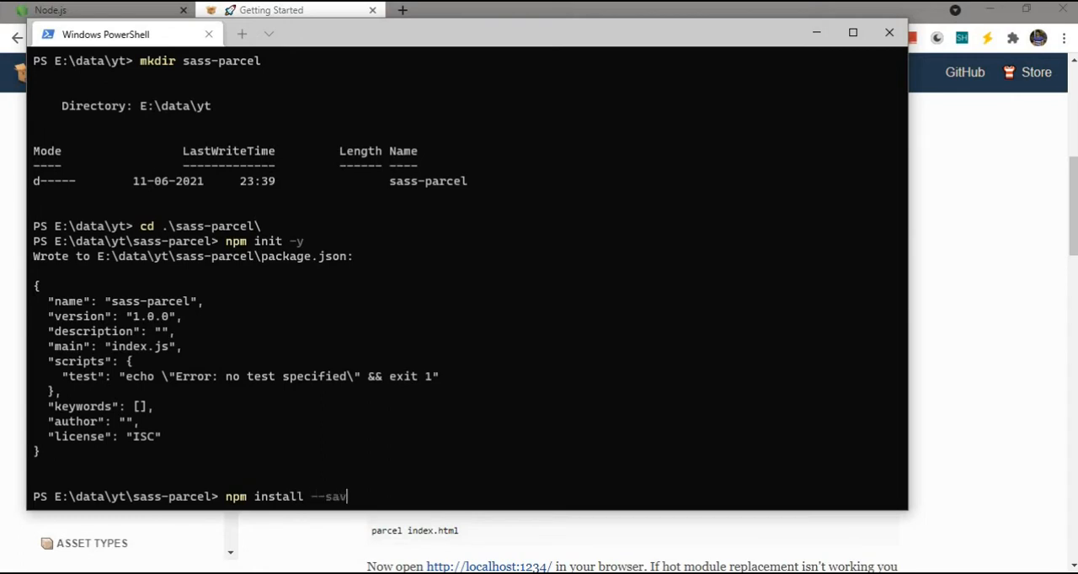
text(e-dev)
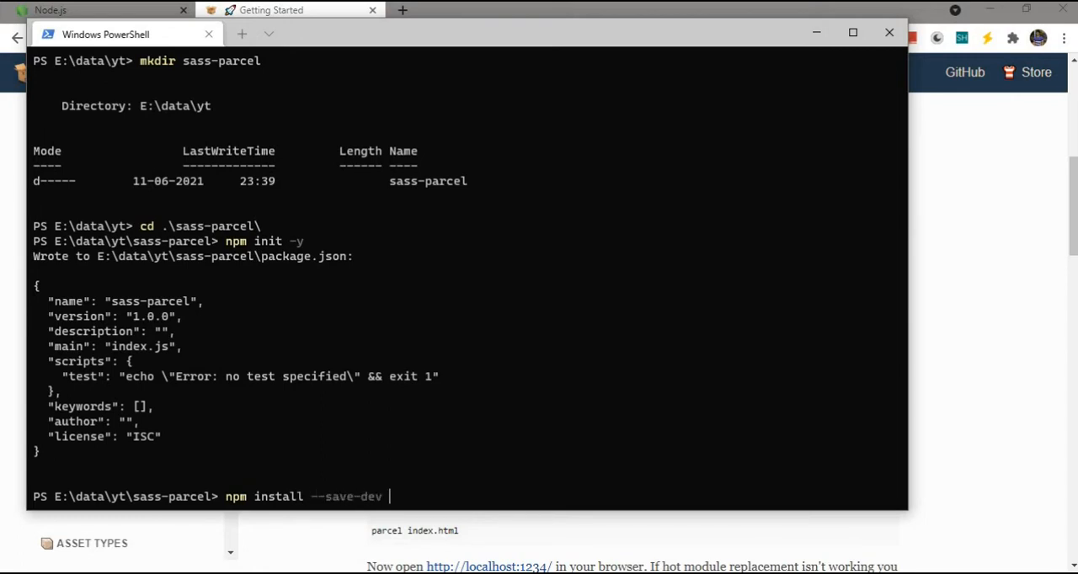
text(n)
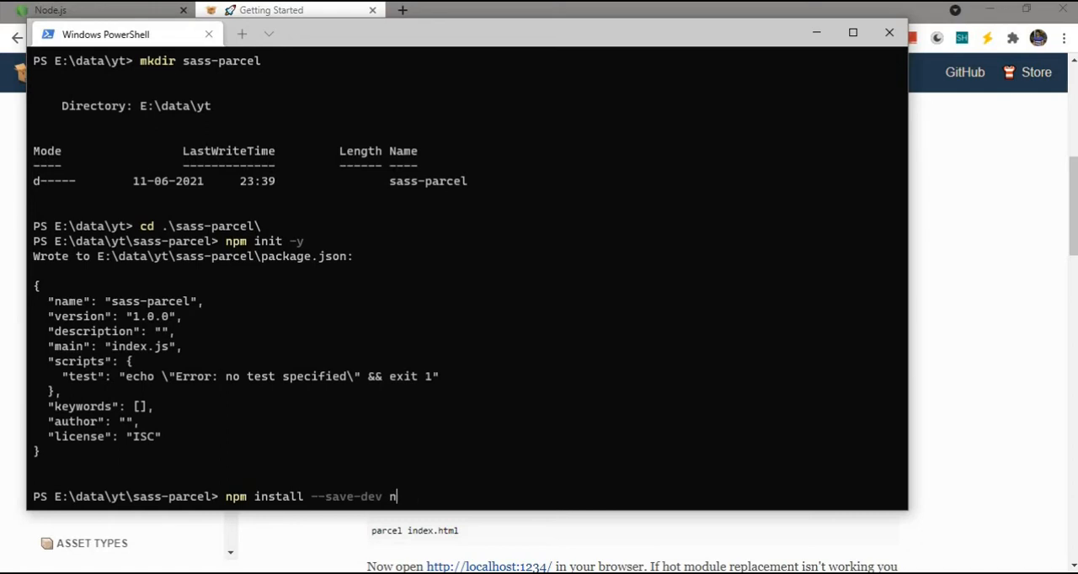
text(arc)
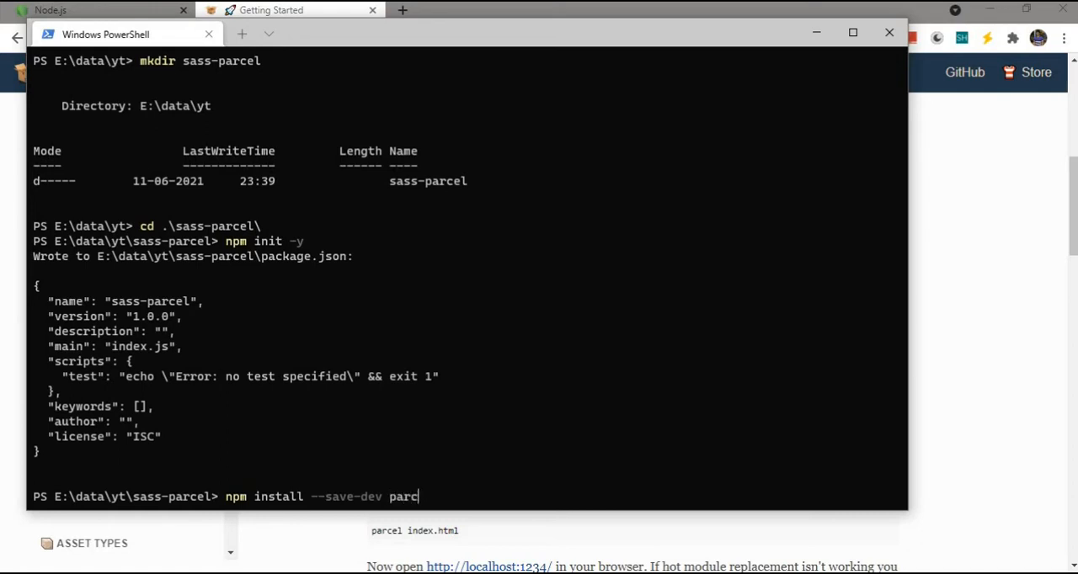
text(el-bundler)
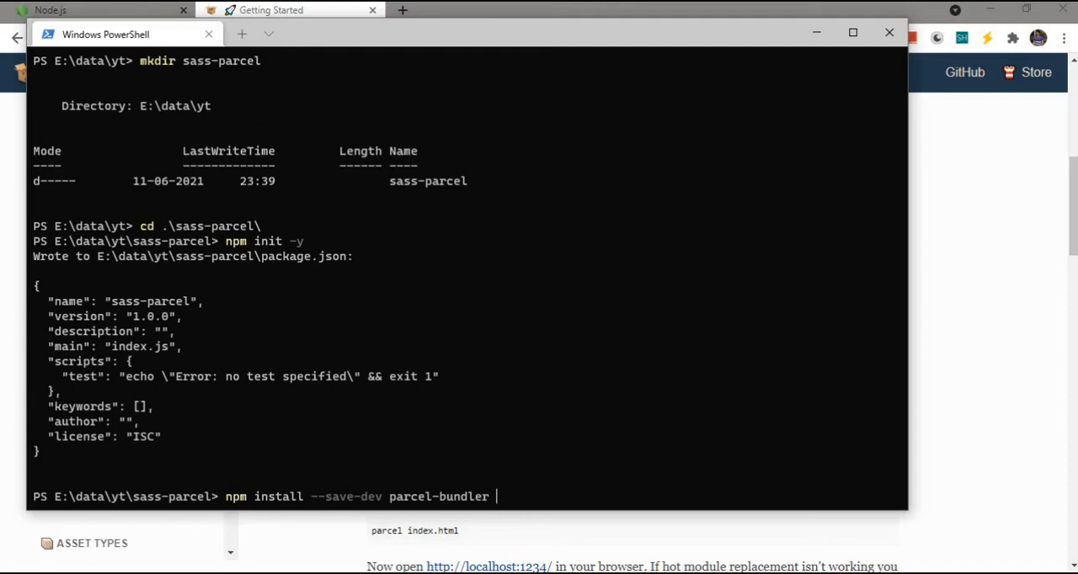
text(sass)
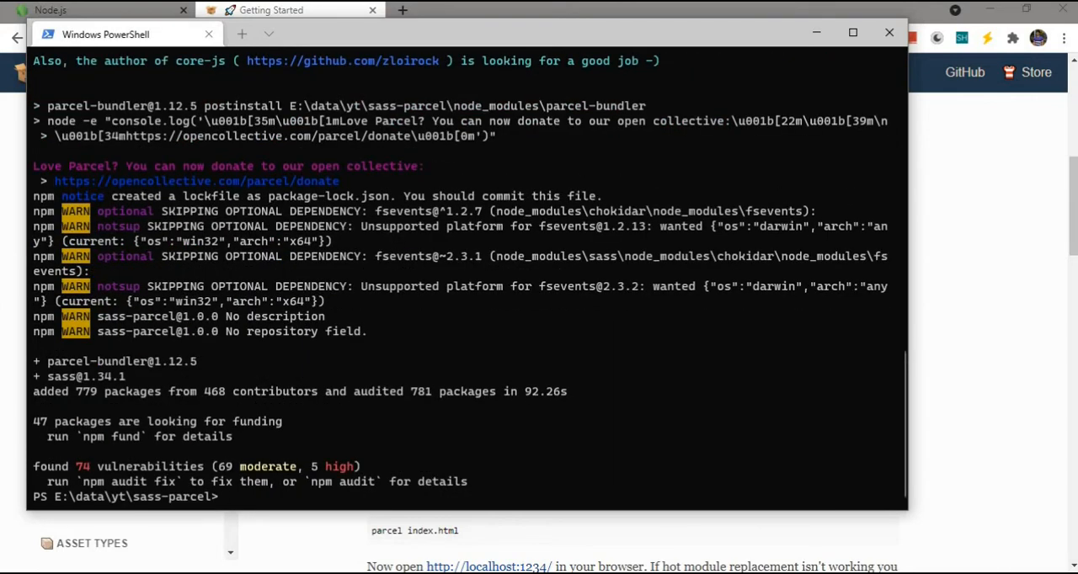
text(co)
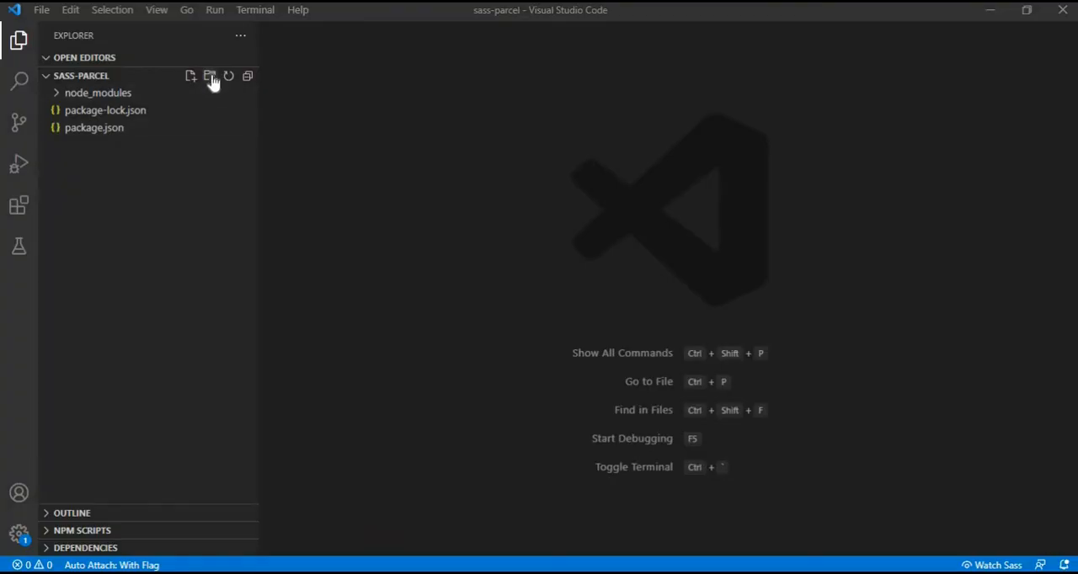
Step: Create the src and scss folders plus an empty style.scss inside scss
click(209, 76)
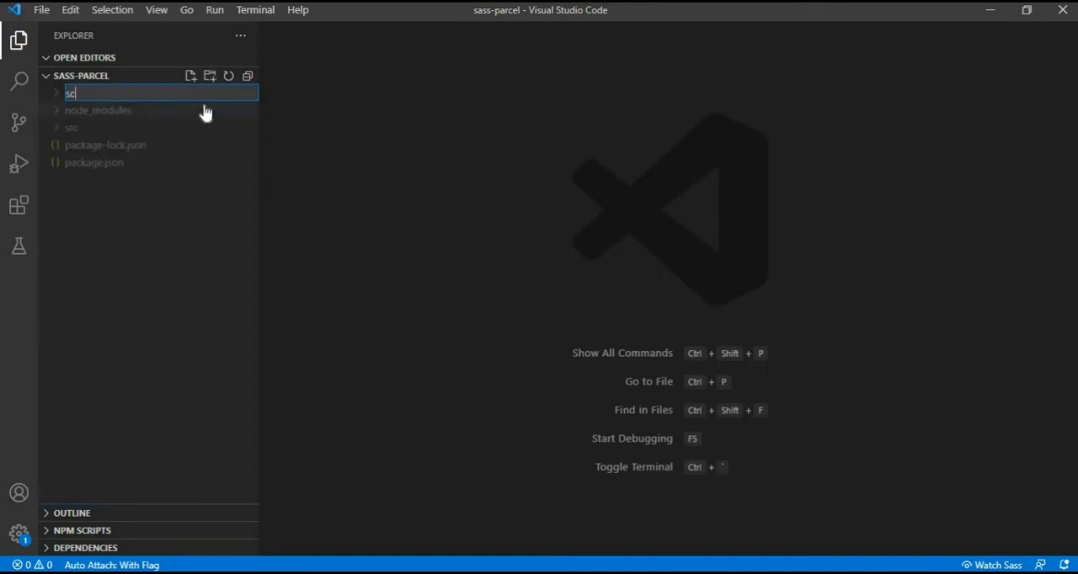
key(Enter)
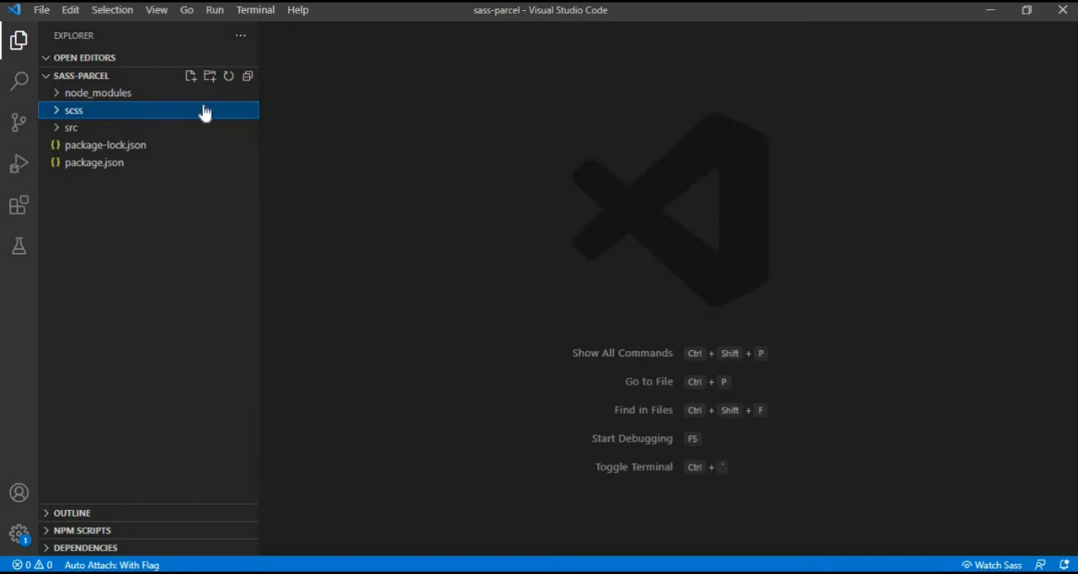
click(190, 76)
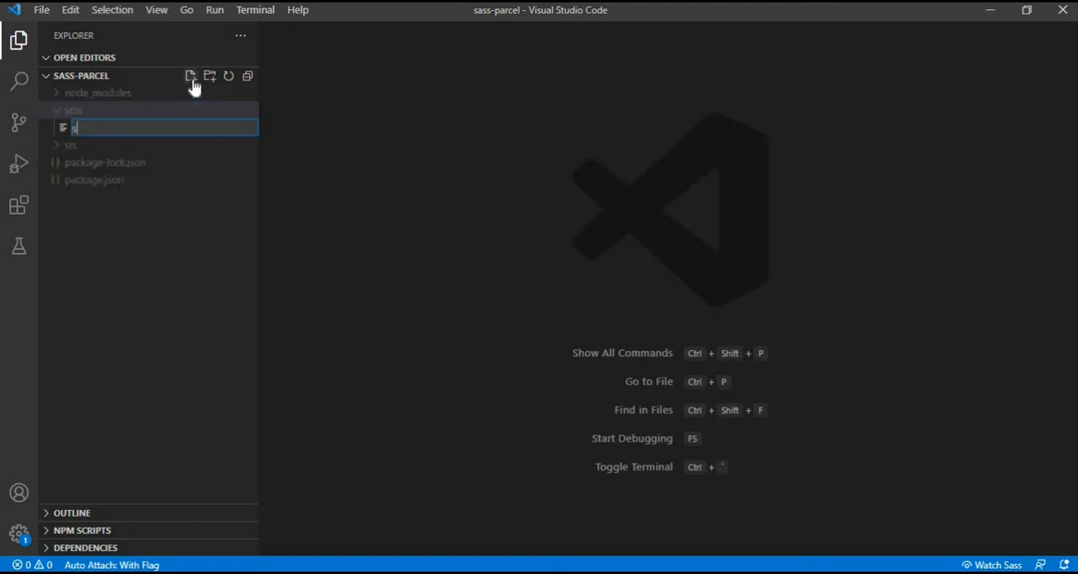
text(style.sc)
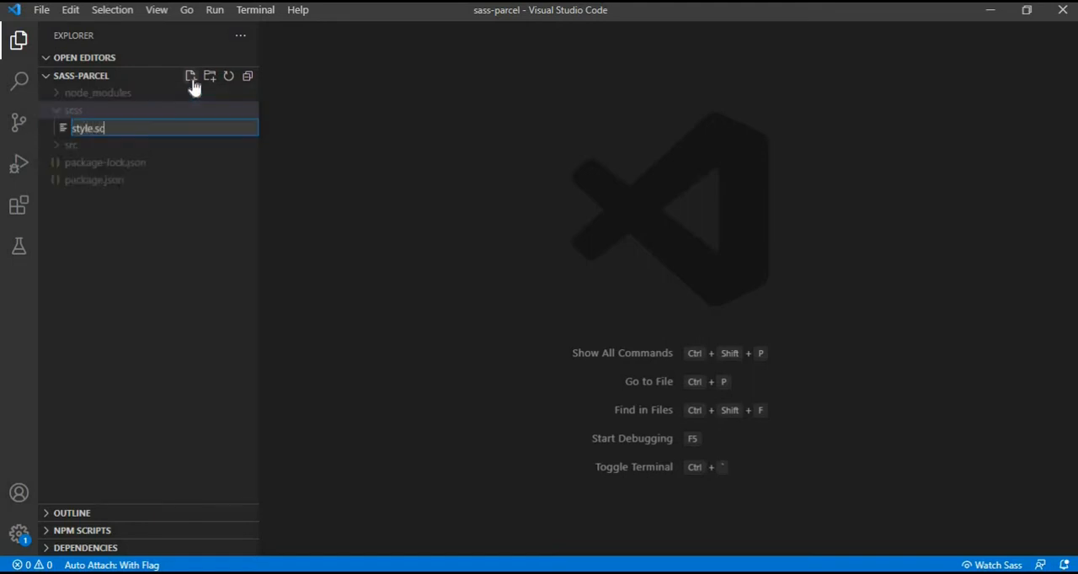
key(Enter)
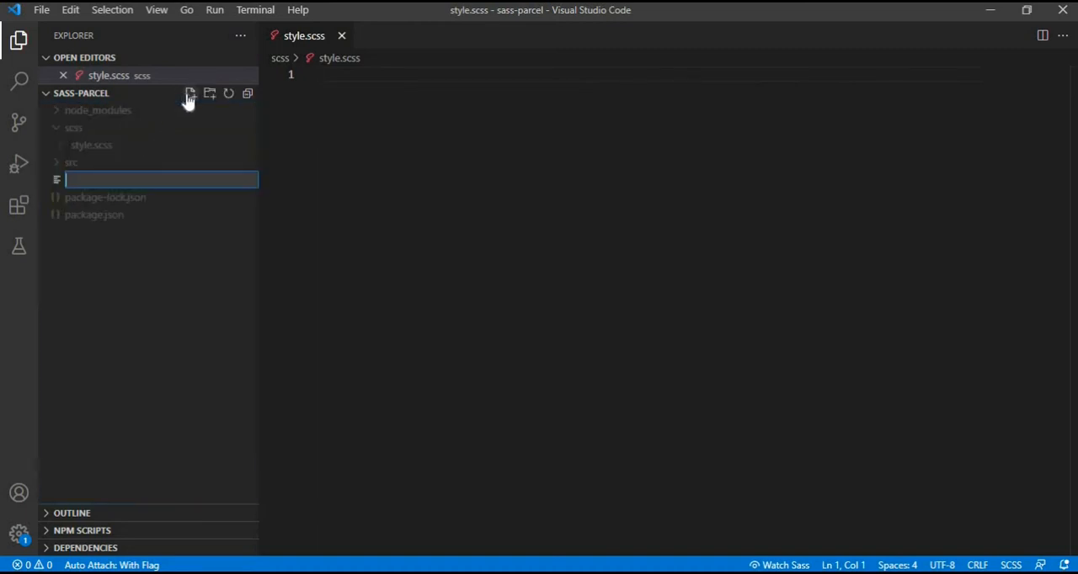
Step: Create a root .sassrc containing {"includePaths":["node_modules"]} and save it
text(.sa)
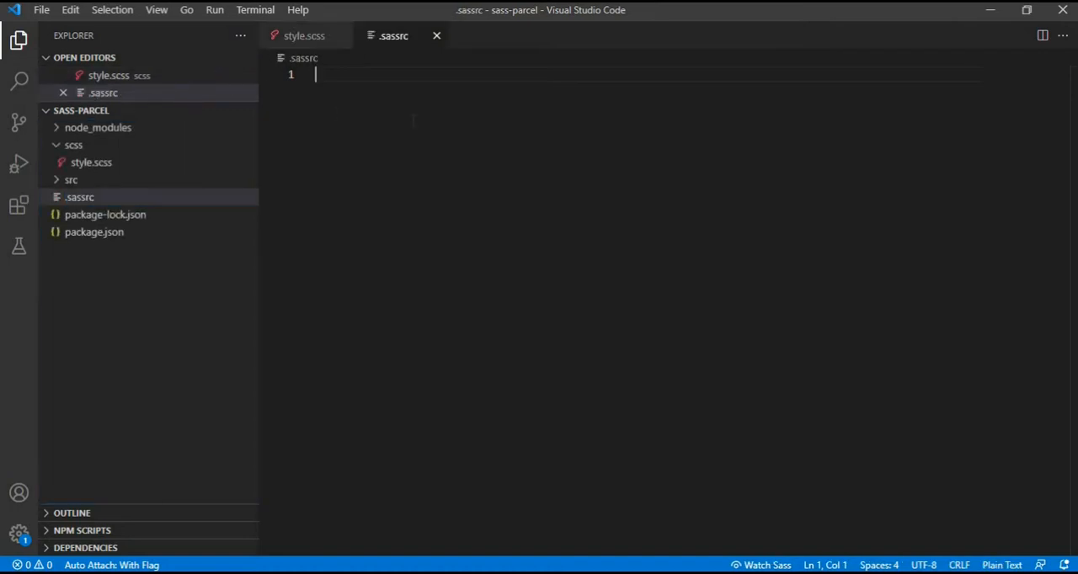
text({)
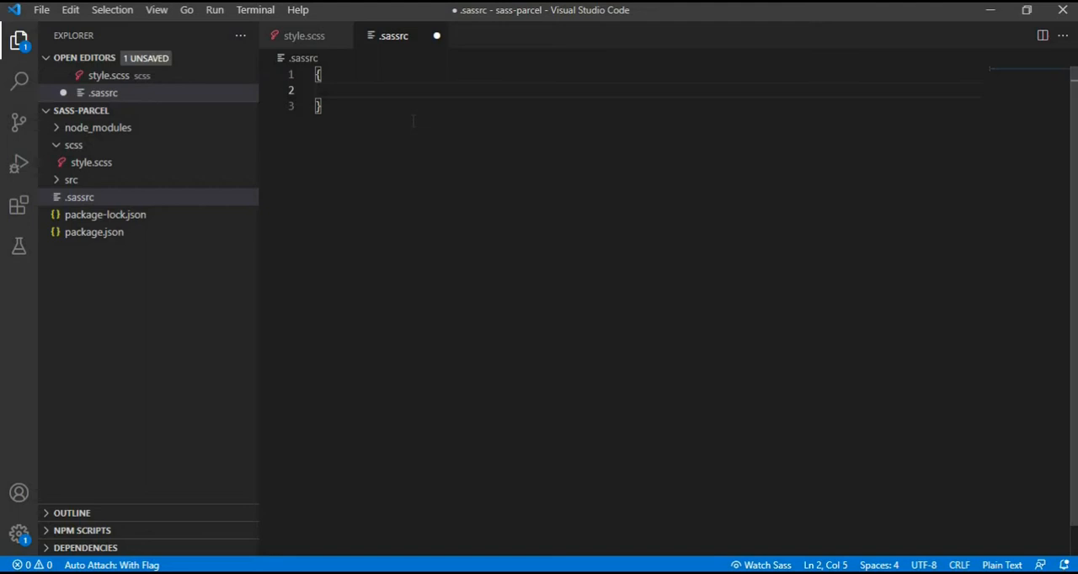
text("inc)
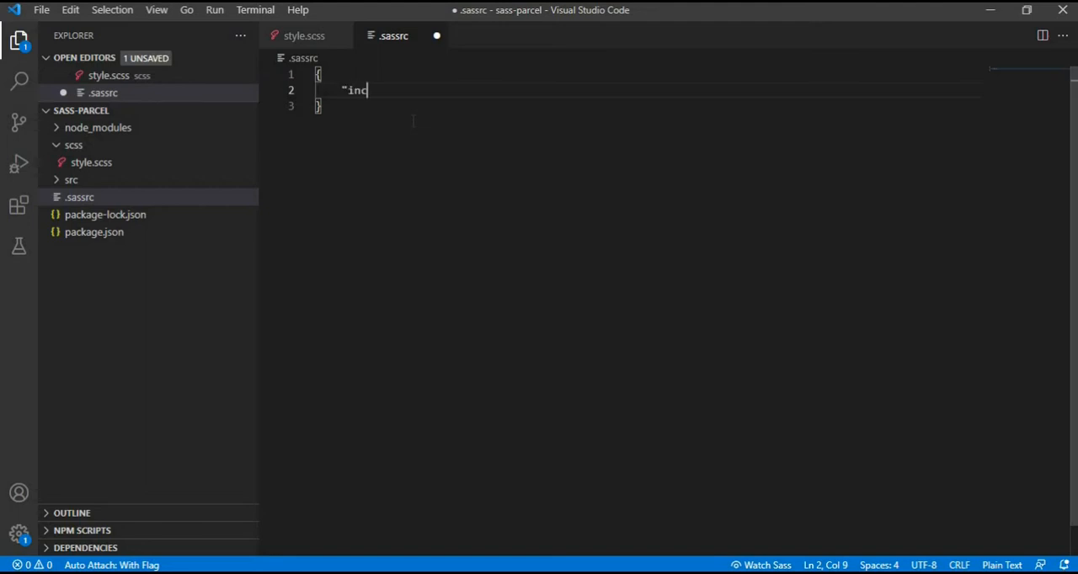
text(ludePath)
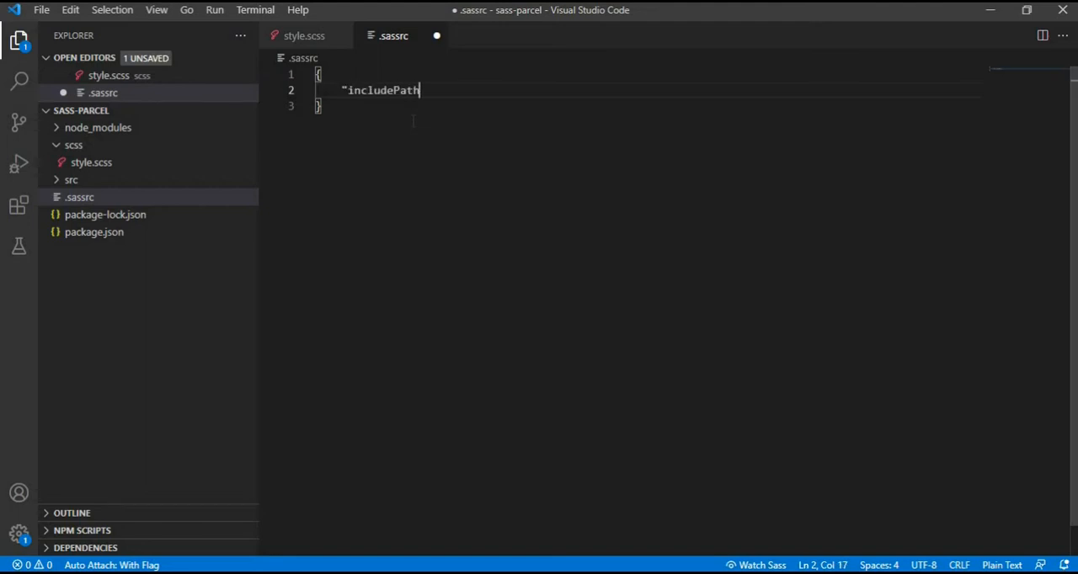
text(s":)
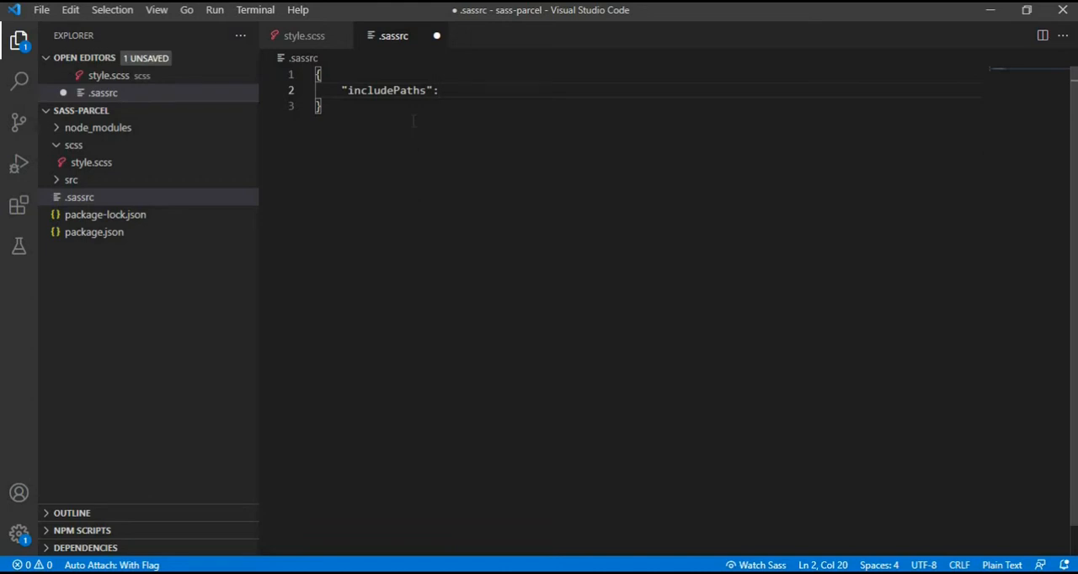
text([])
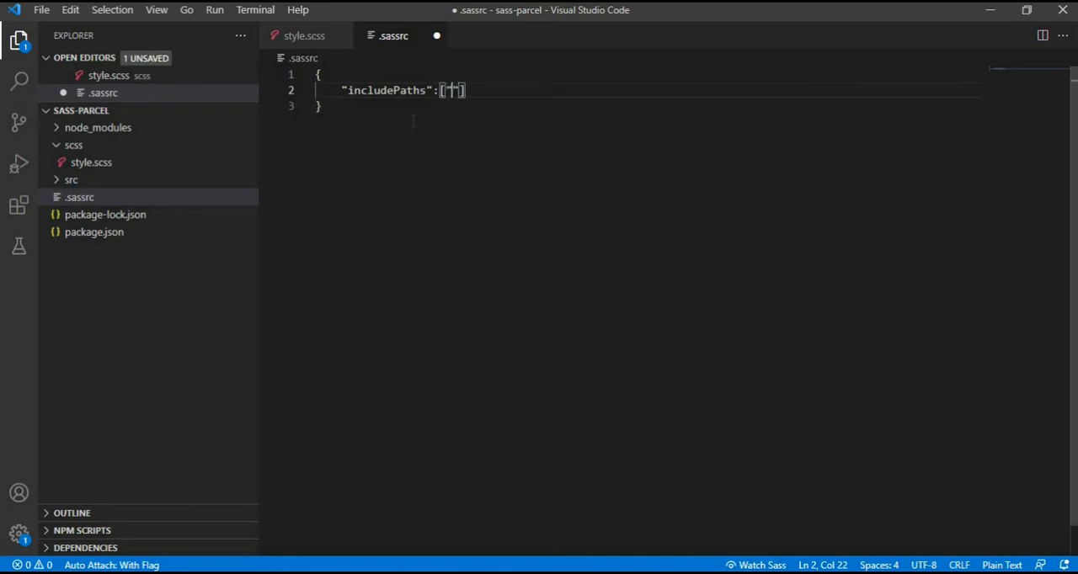
text(node_)
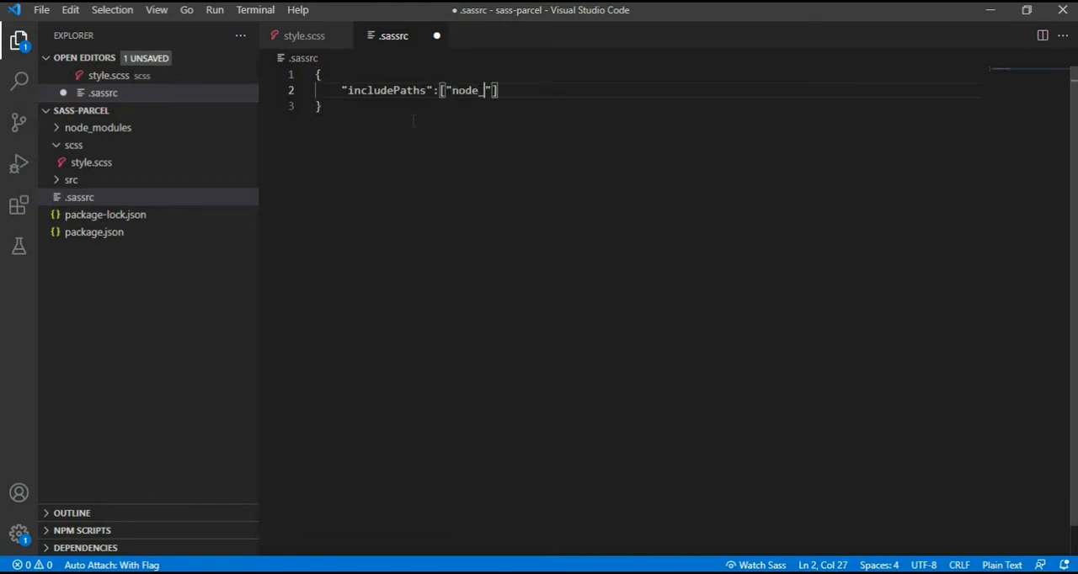
text(modules)
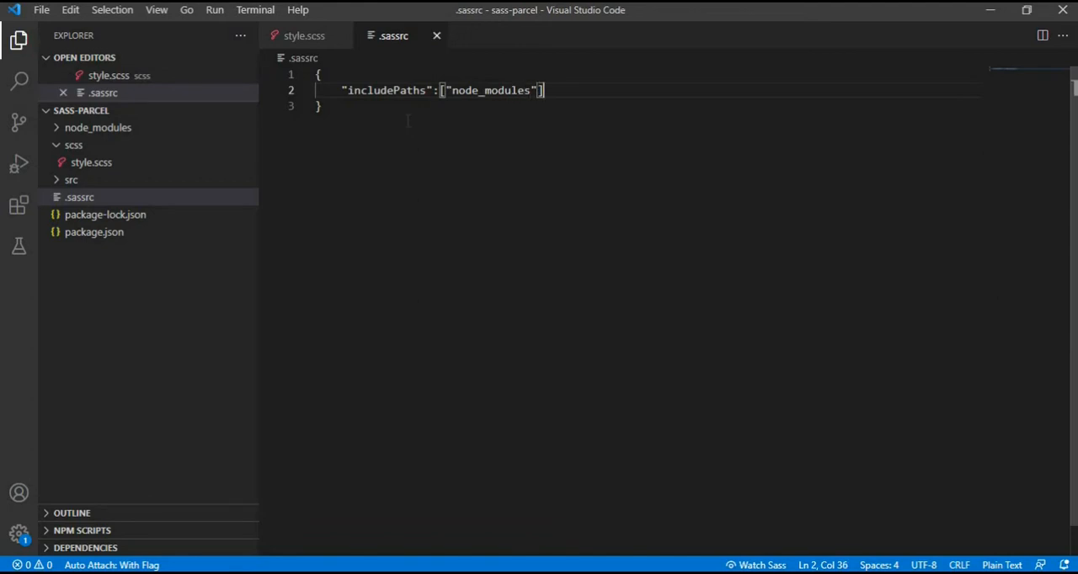
click(71, 179)
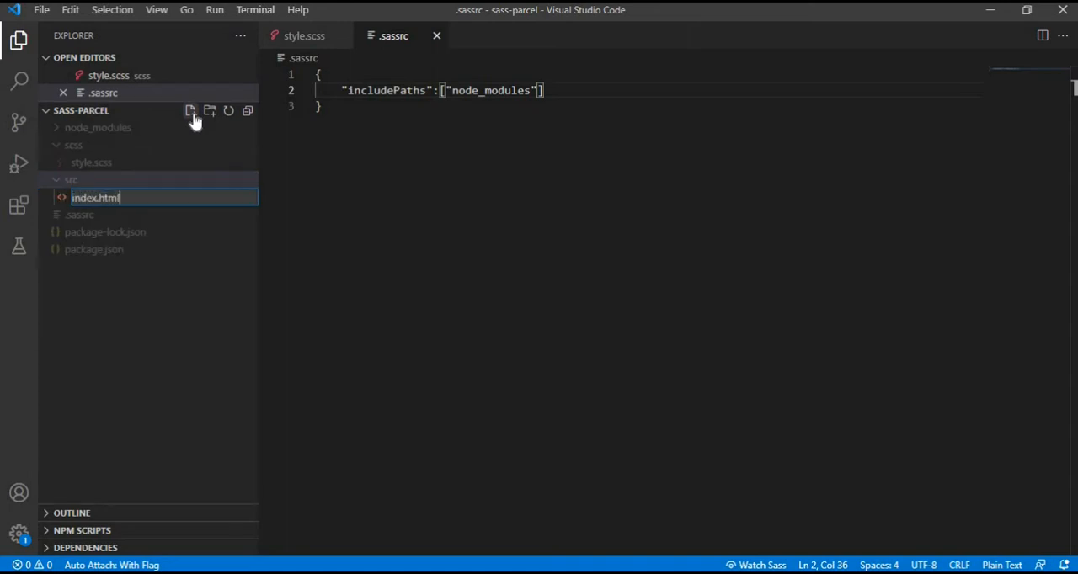
Step: Create index.html from the ! Emmet skeleton with the title Sass-Parcel
key(Enter)
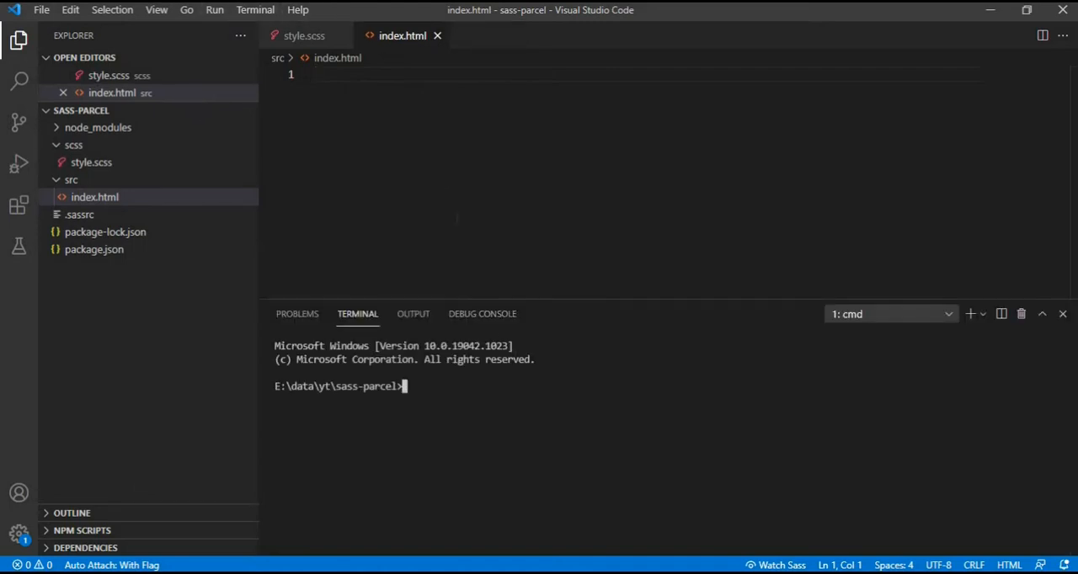
text(!DOCTYPE html>)
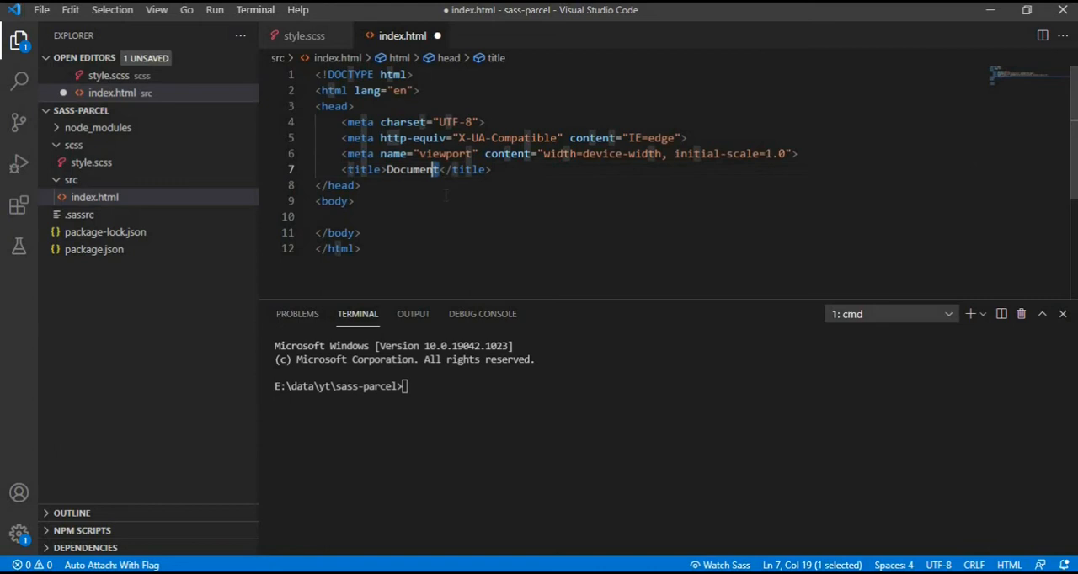
text(Sass)
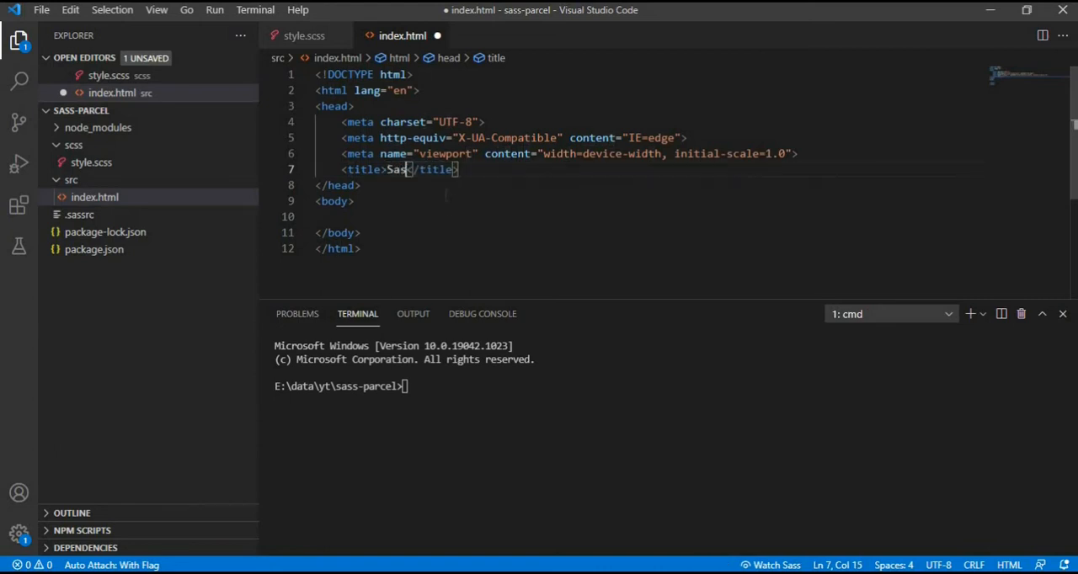
text(-Par)
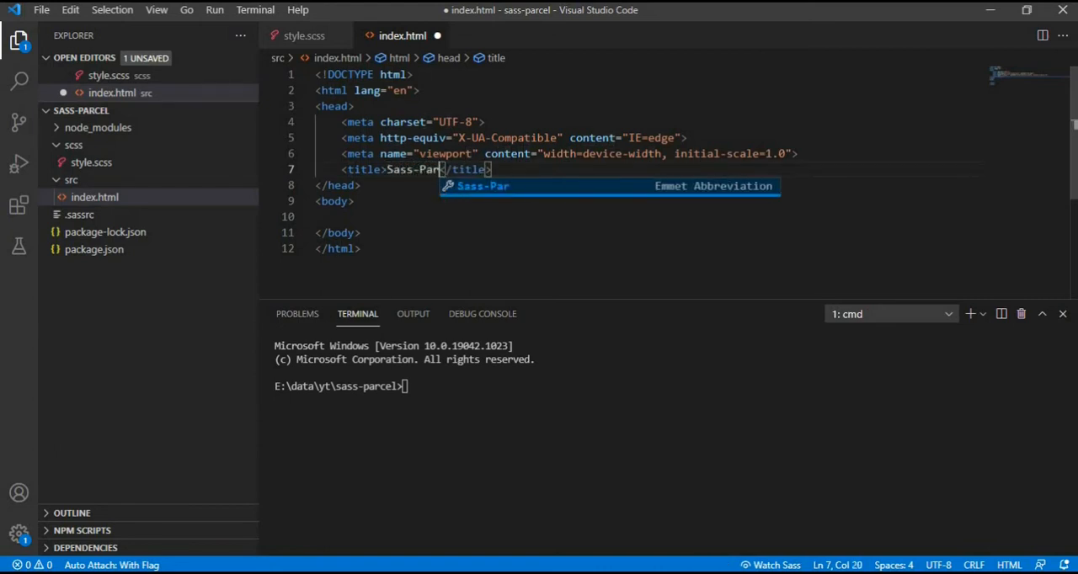
text(cel)
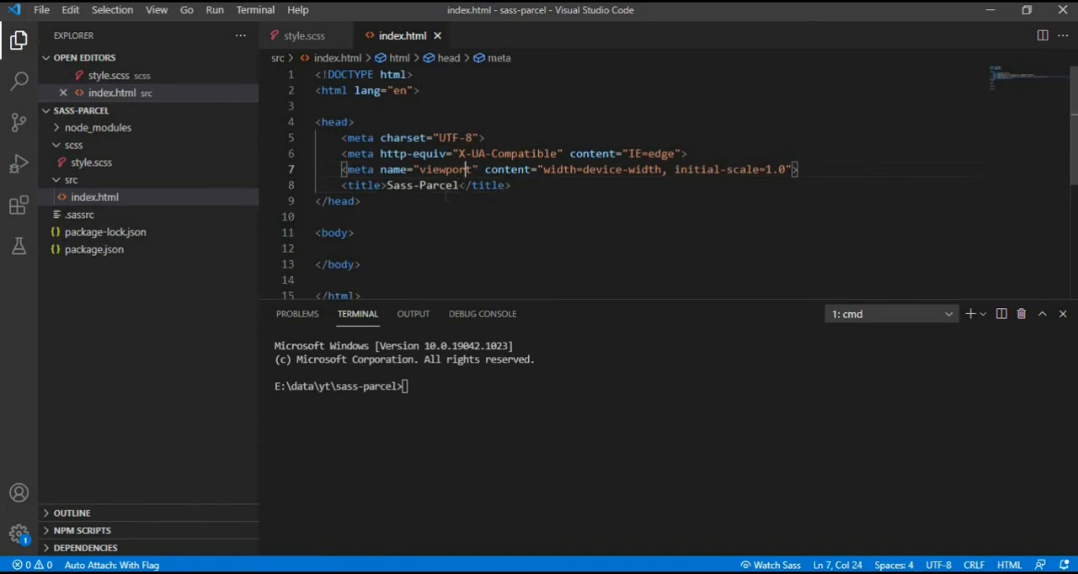
Step: Link ../scss/style.scss as a stylesheet and add an empty .container div
text(link)
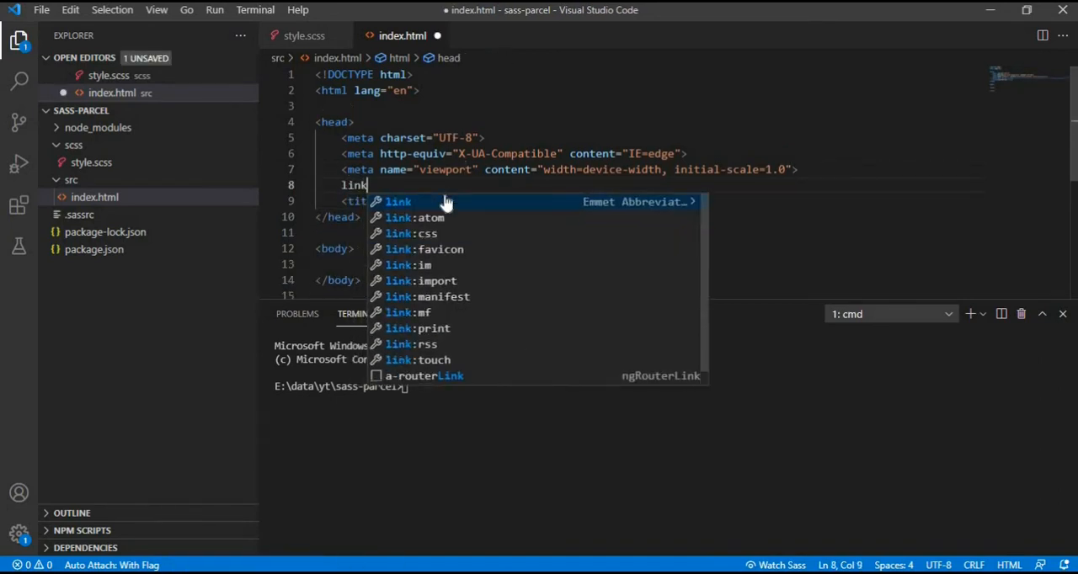
key(Tab)
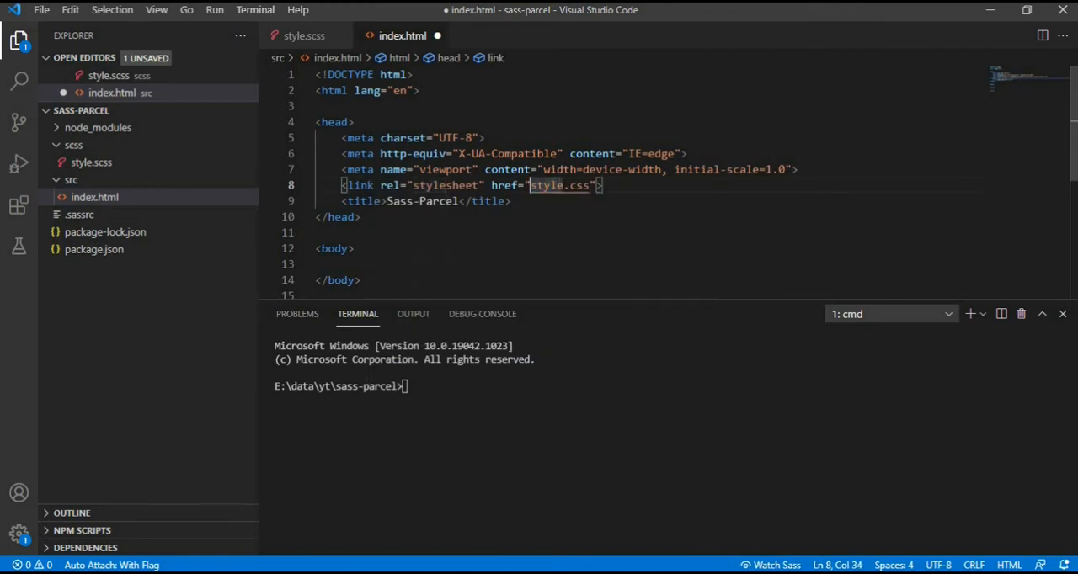
text(../scss/)
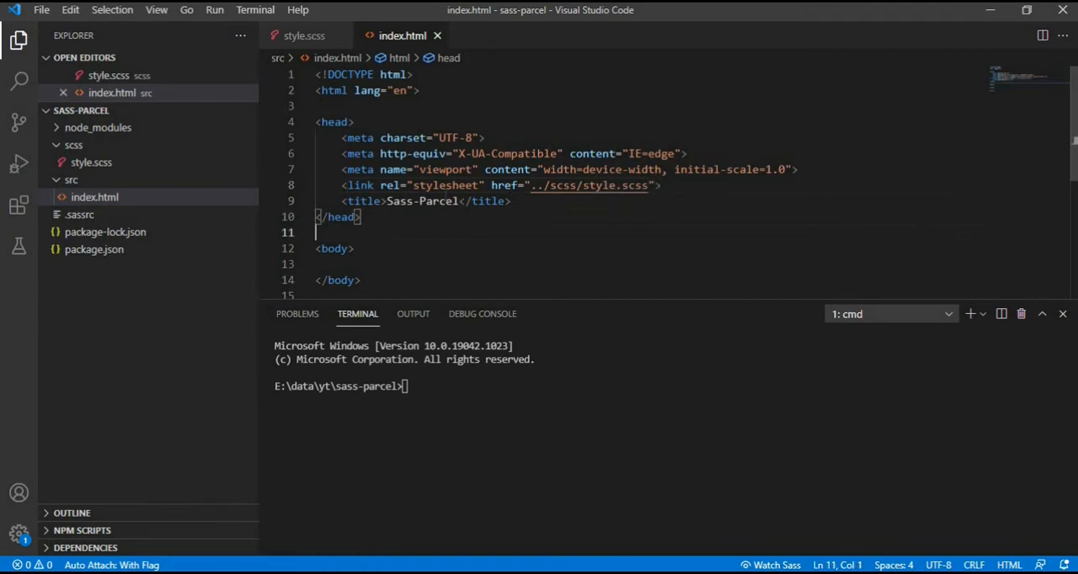
text(.co)
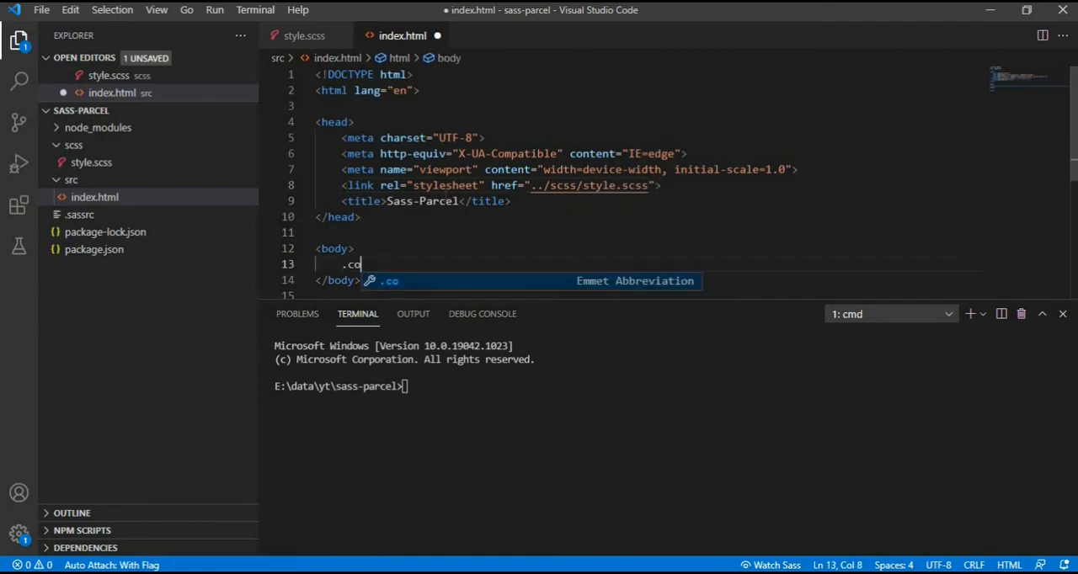
text(nt)
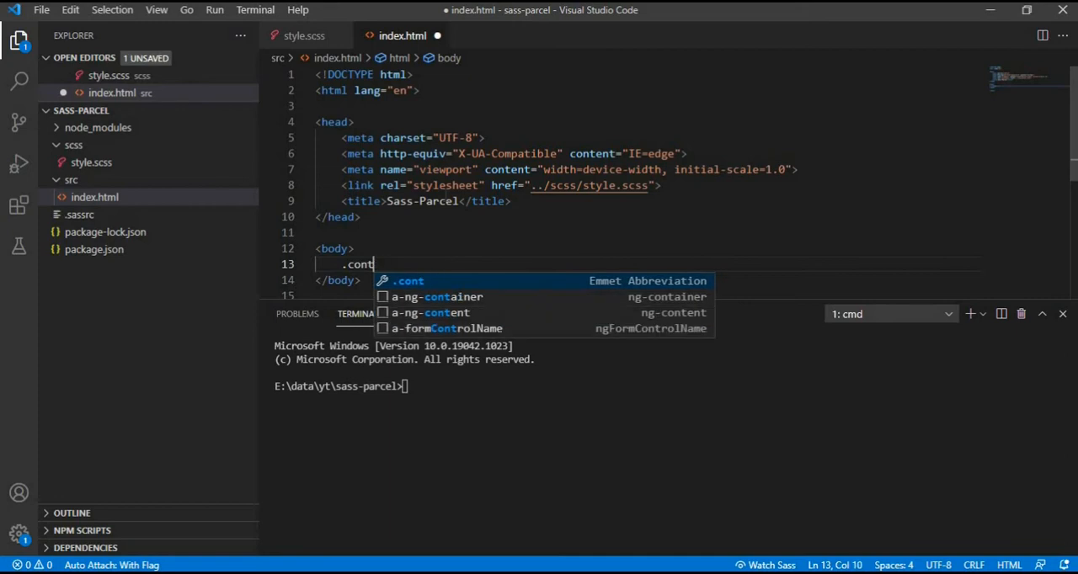
key(Tab)
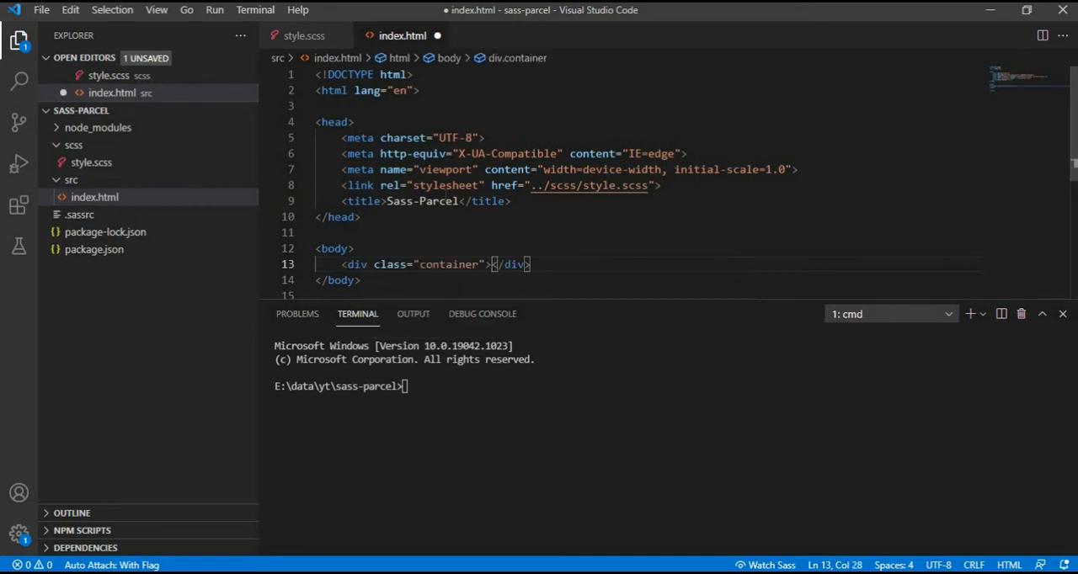
key(Enter)
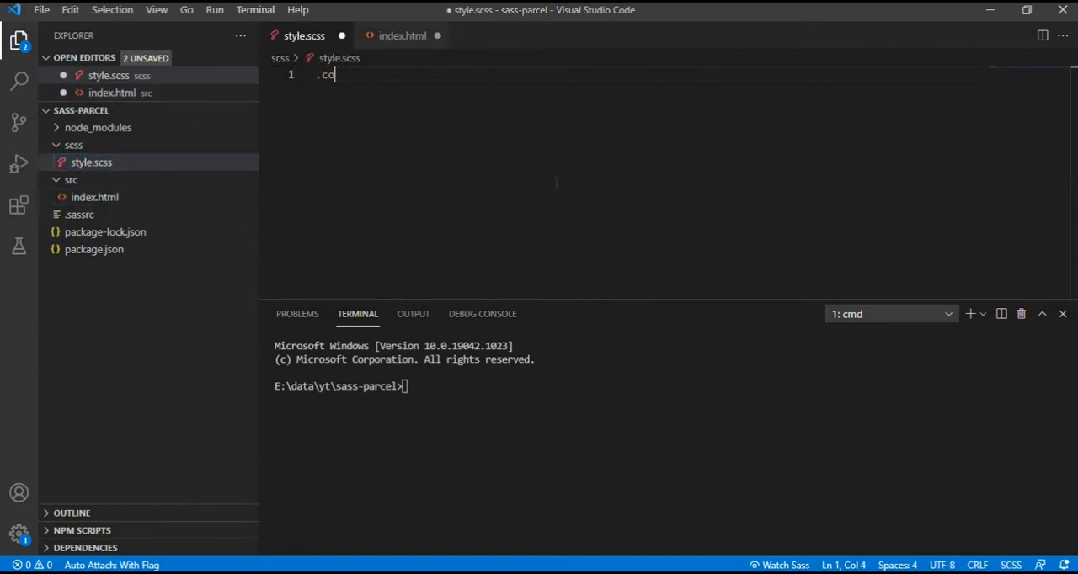
Step: Add an empty .container { } rule block to style.scss
text(t)
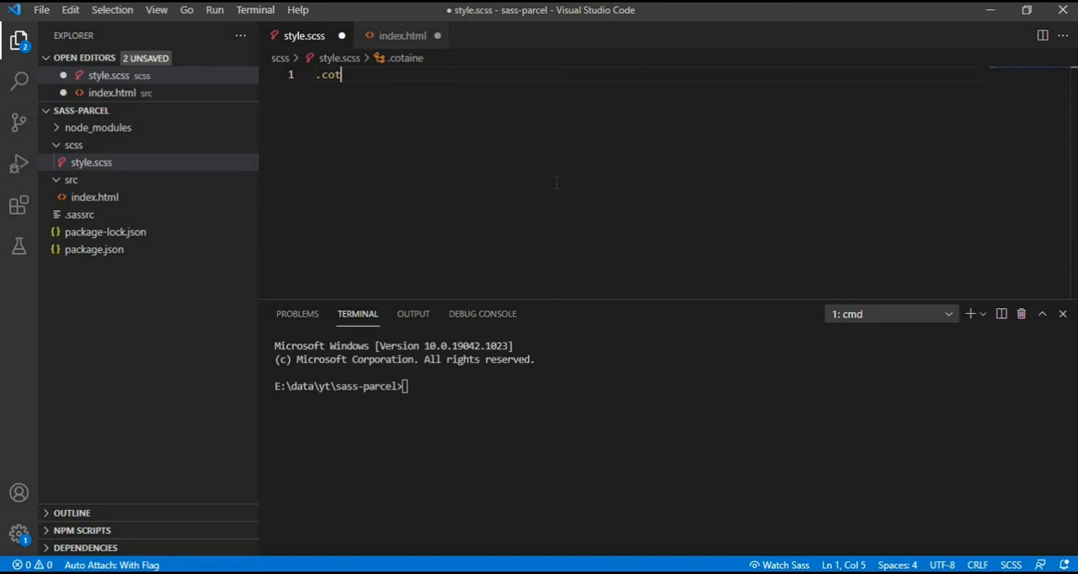
text(ainer)
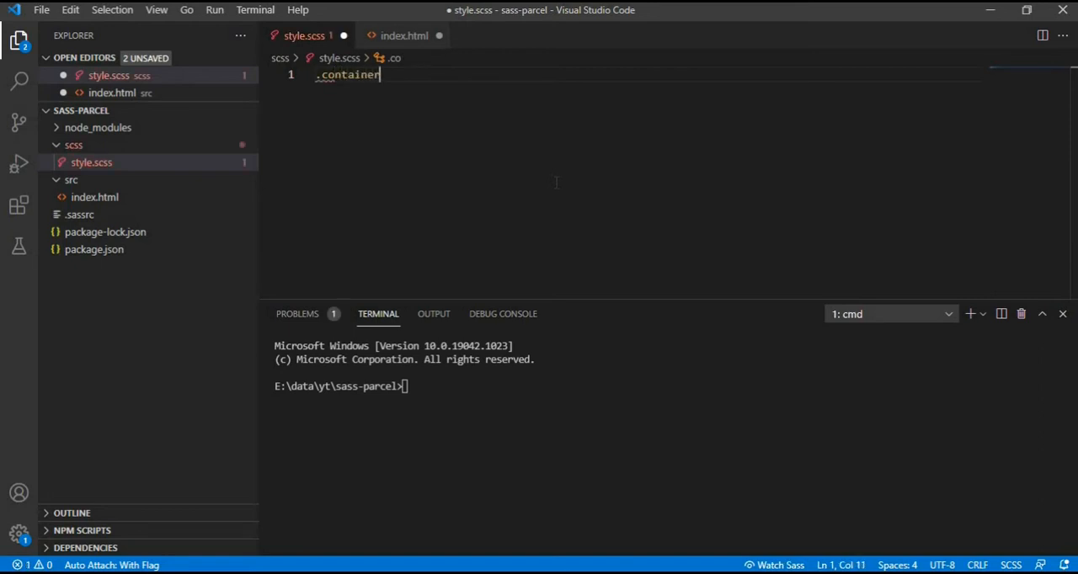
text({)
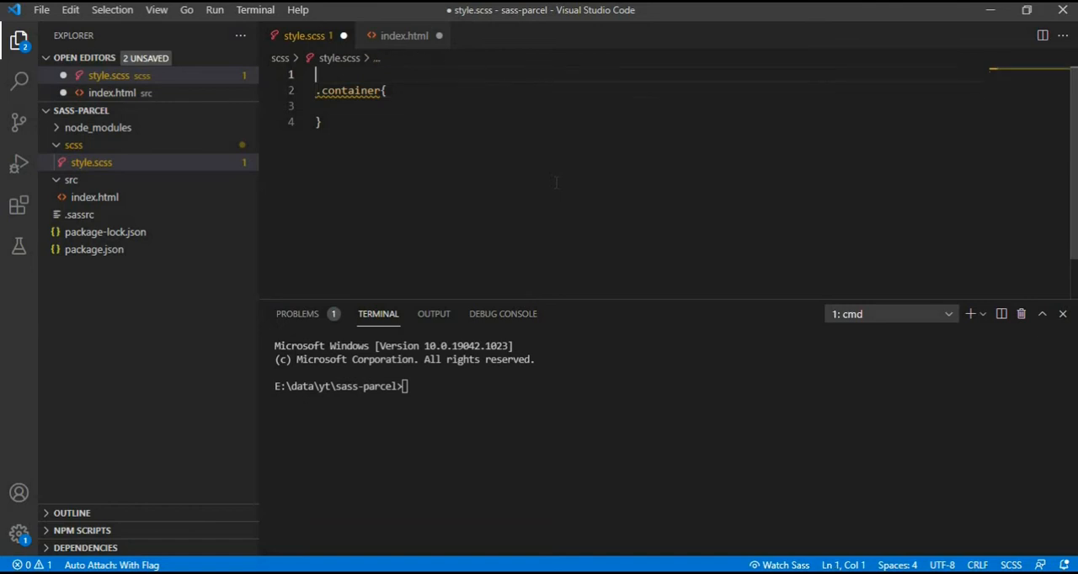
text($ma)
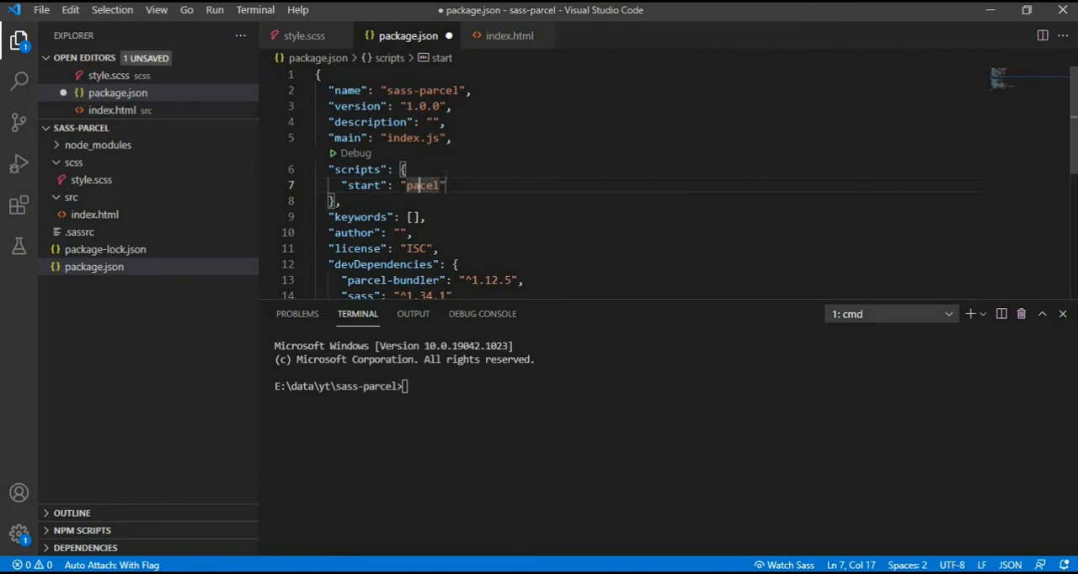
Step: Change the package.json start script to "parcel ./src/index.html"
text(" ")
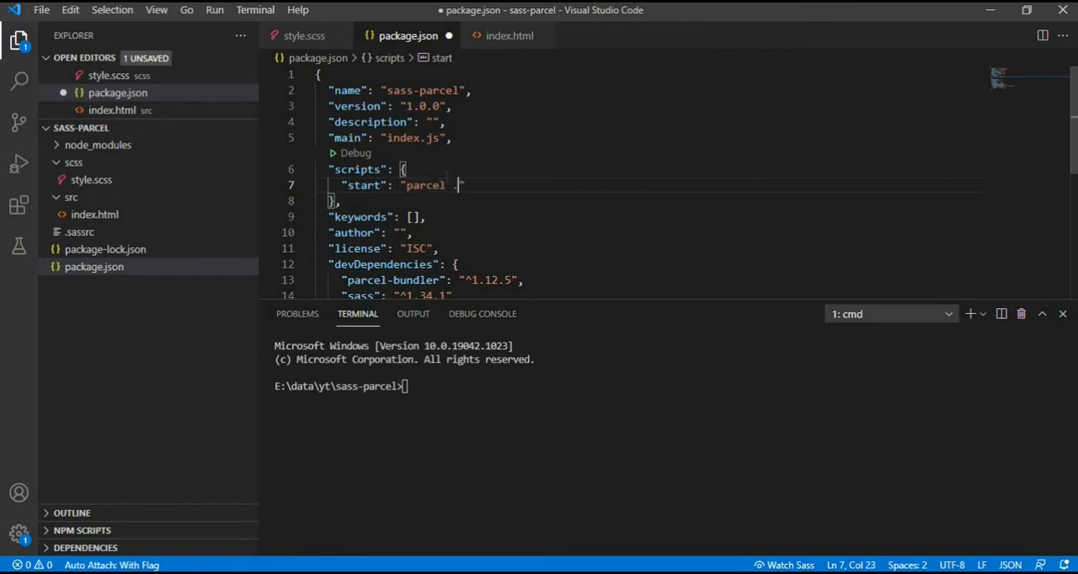
text(./src/)
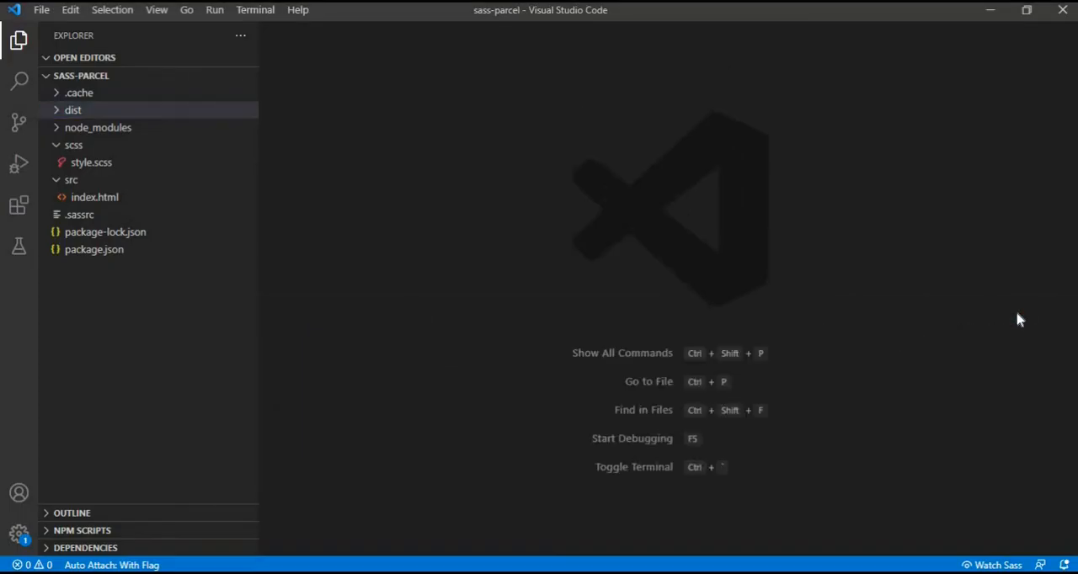
text(cls)
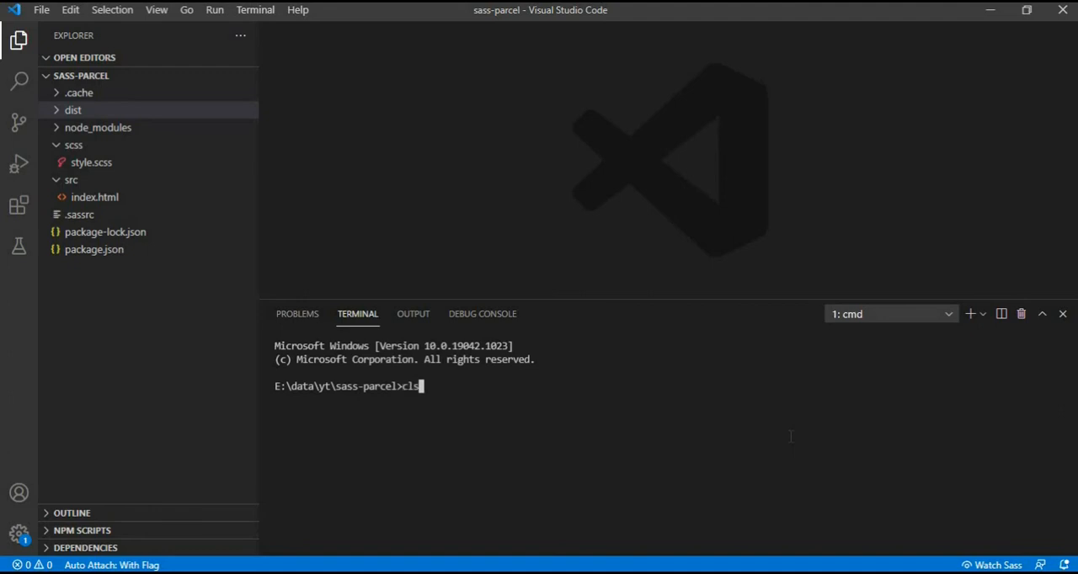
text(npm install bootstrap @p)
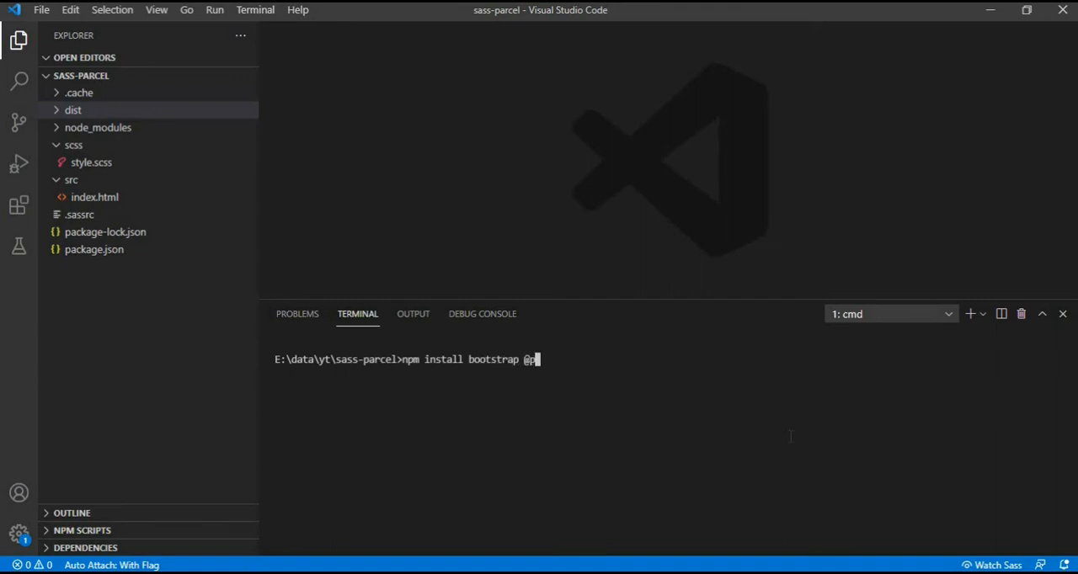
text(op)
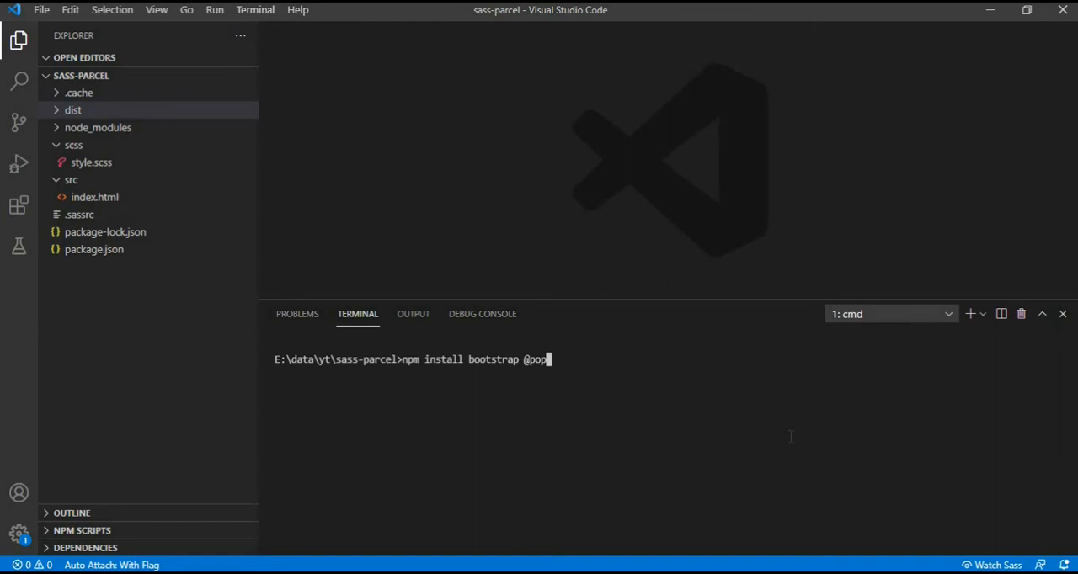
text(perjs/core)
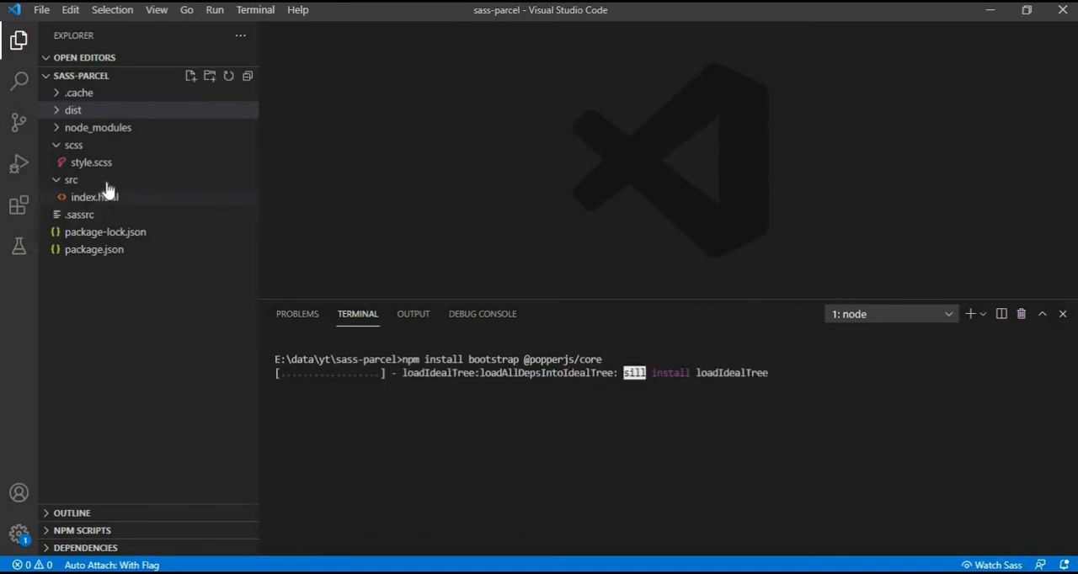
Step: Create src/index.js and type import { } from "bootstrap"; in it
click(190, 76)
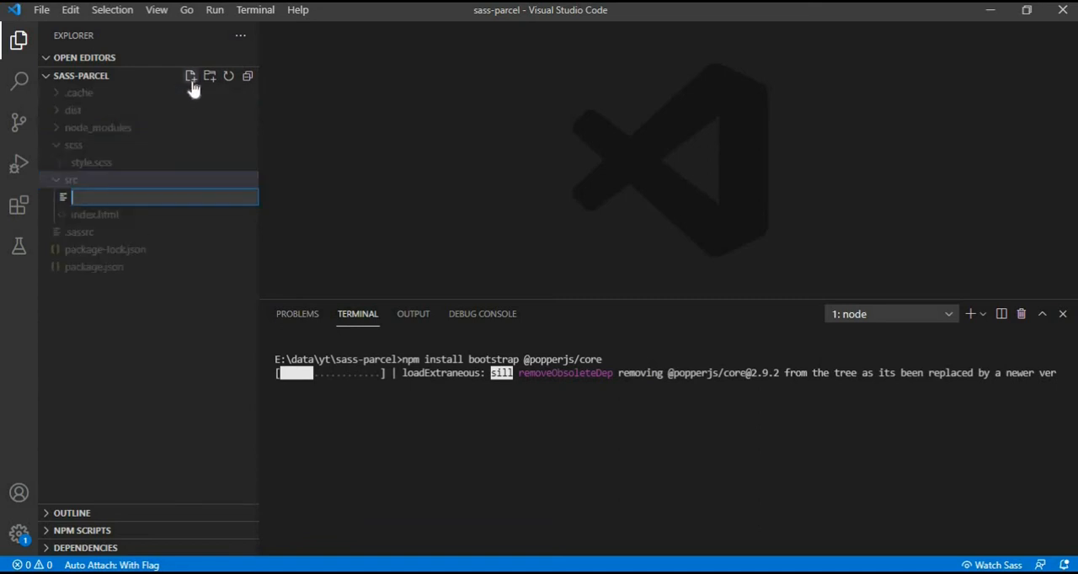
text(index.)
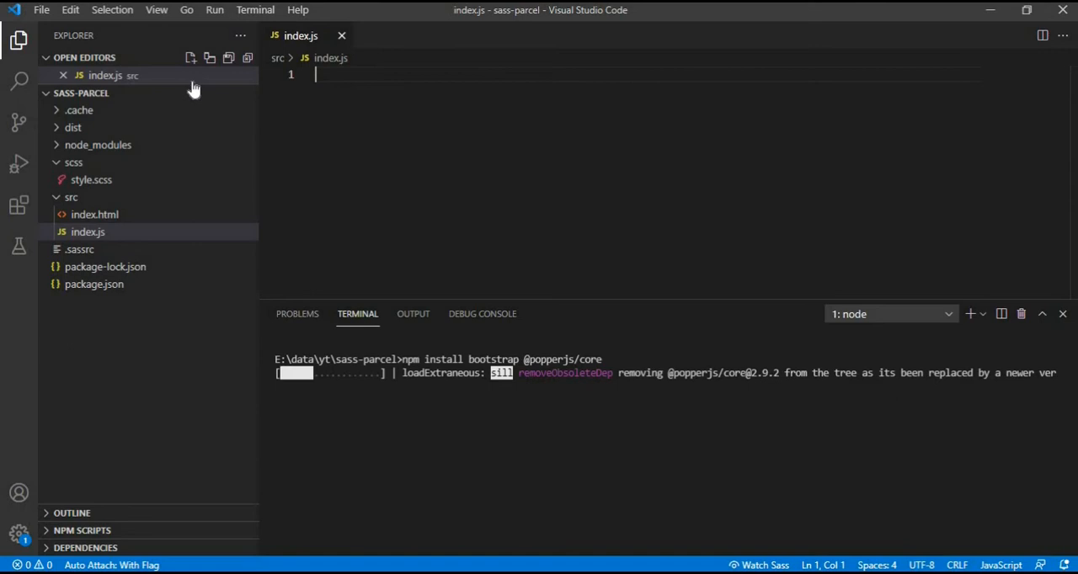
text(import {  } from "boot";)
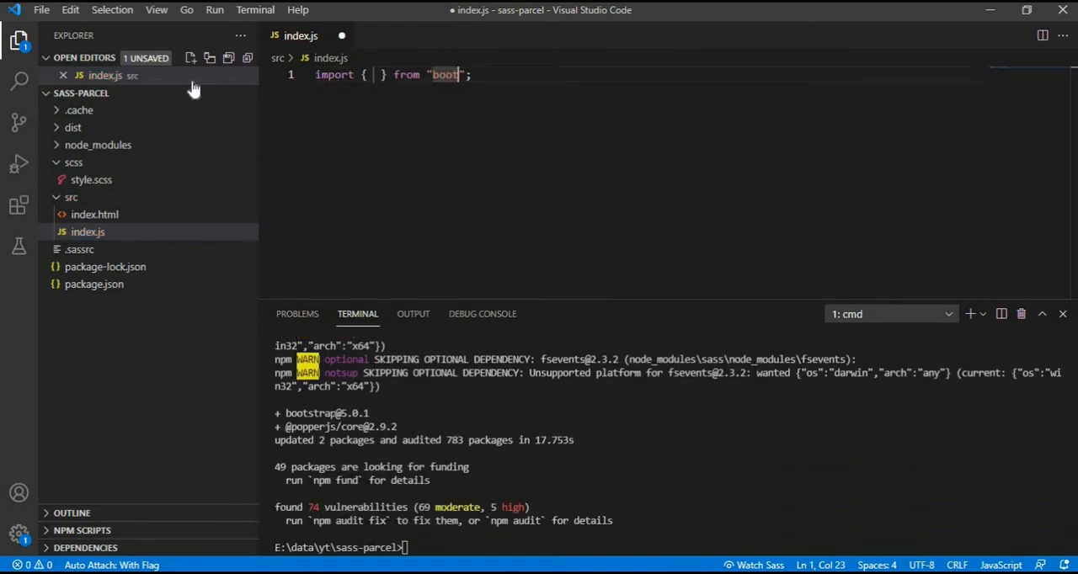
text(strap)
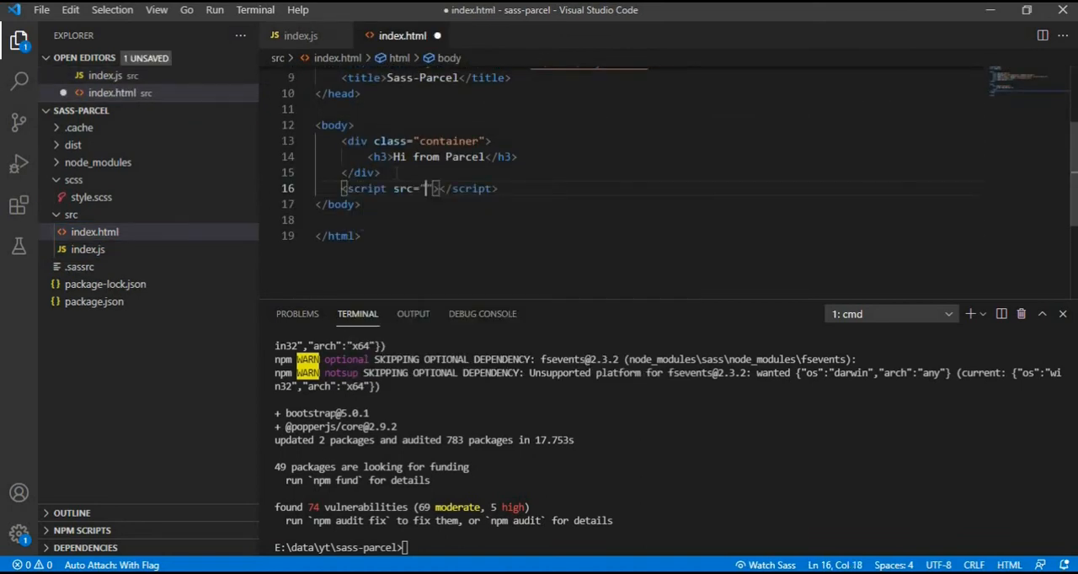
Step: Add <script src="./index.js"></script> just before </body> in index.html
text(../)
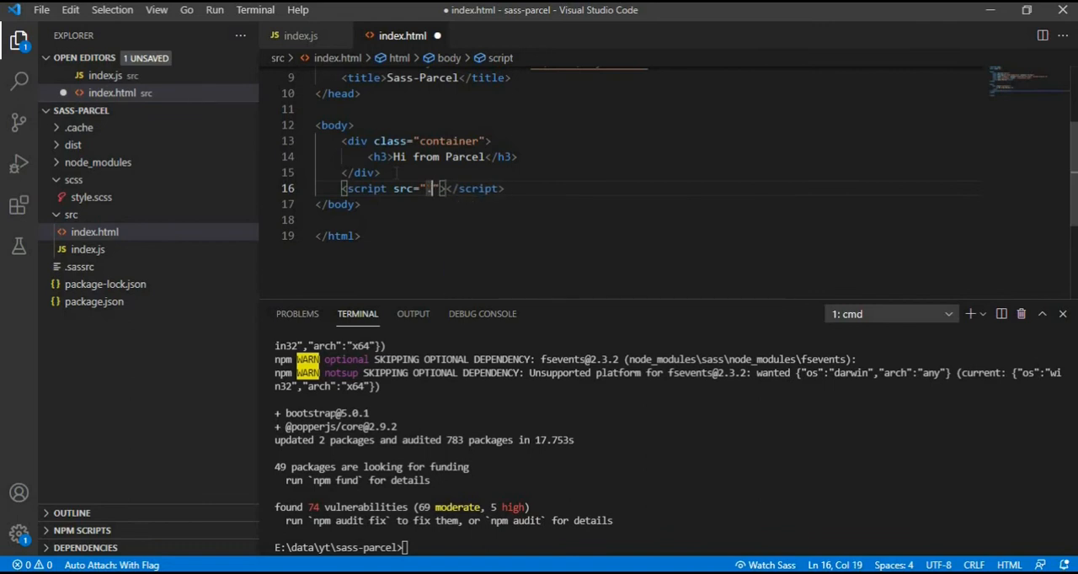
text(./index.js)
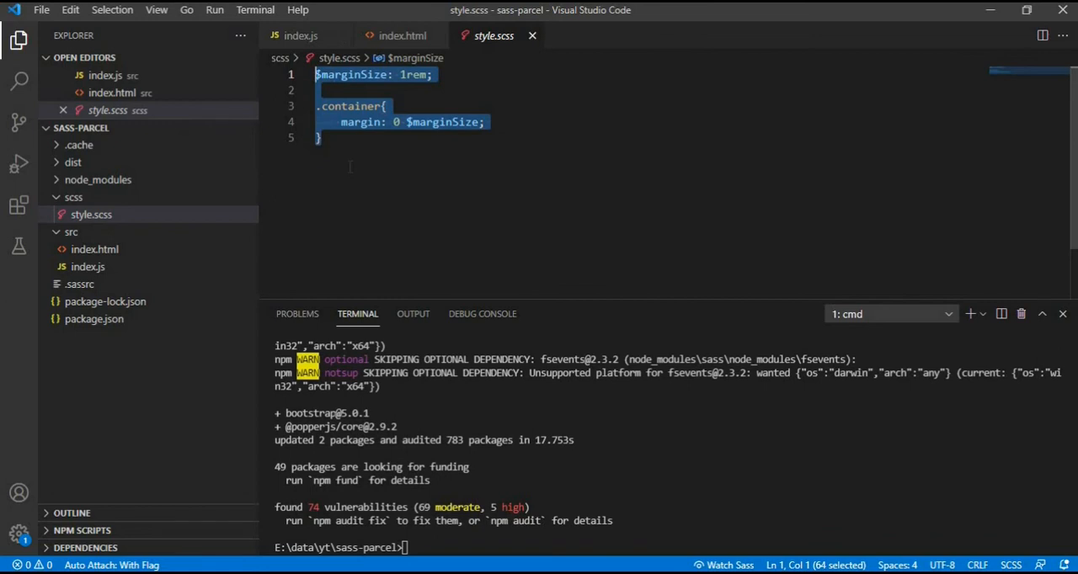
Step: Clear style.scss and import ../node_modules/bootstrap/scss/functions and variables
key(Delete)
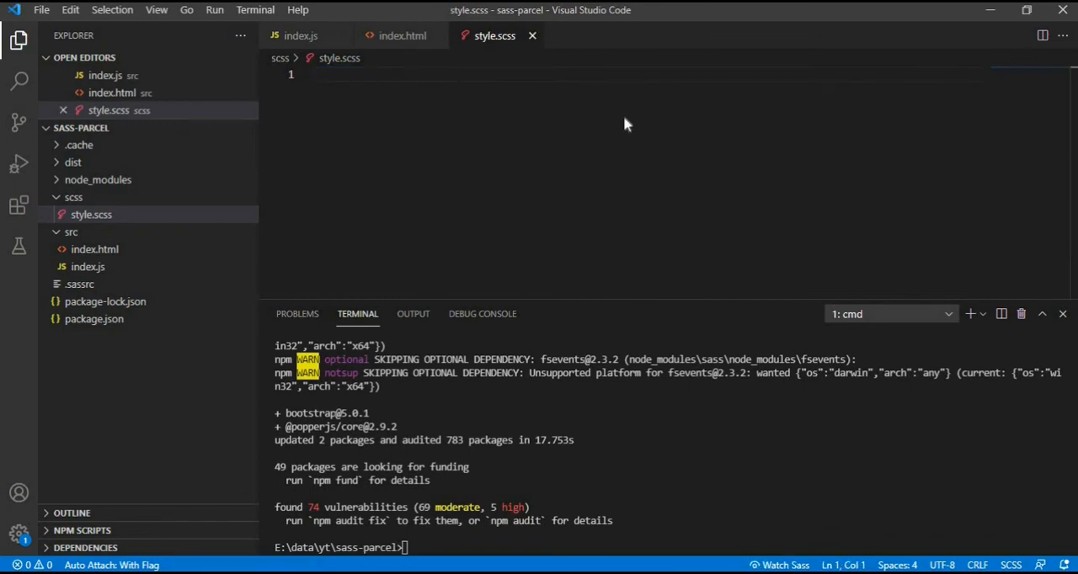
text(@)
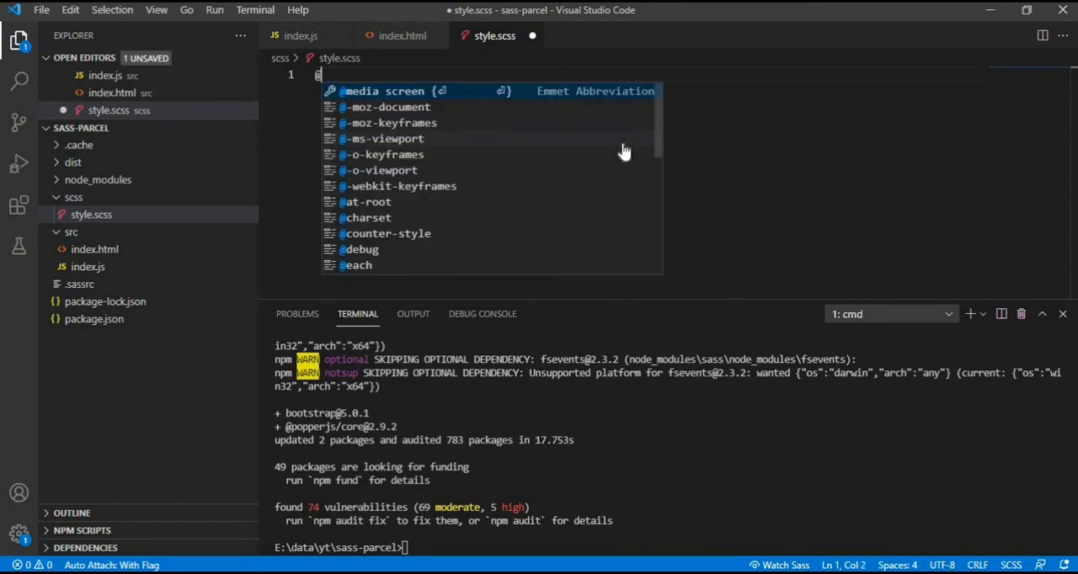
text(import ')
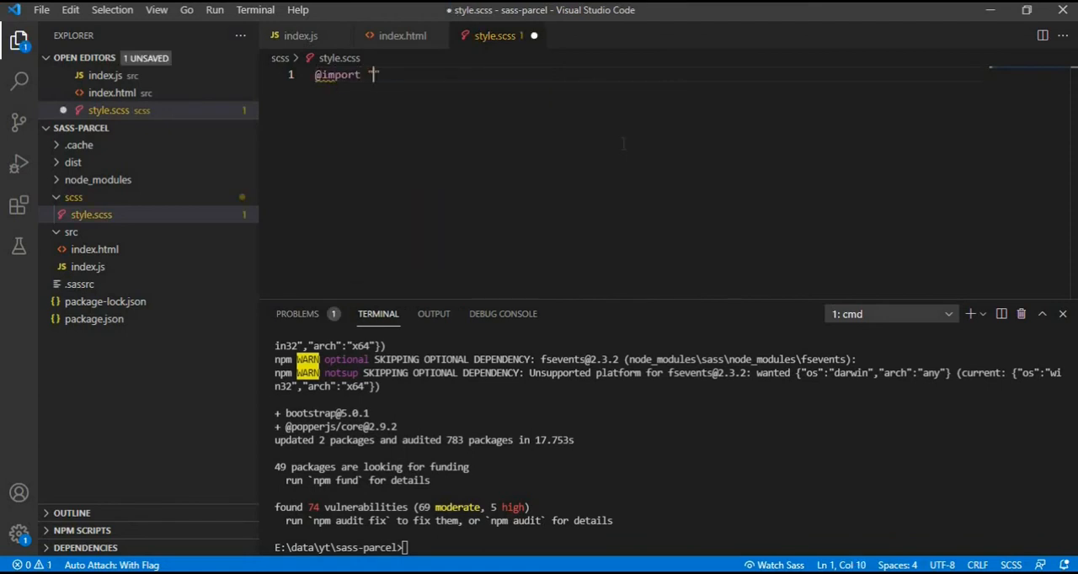
text(../)
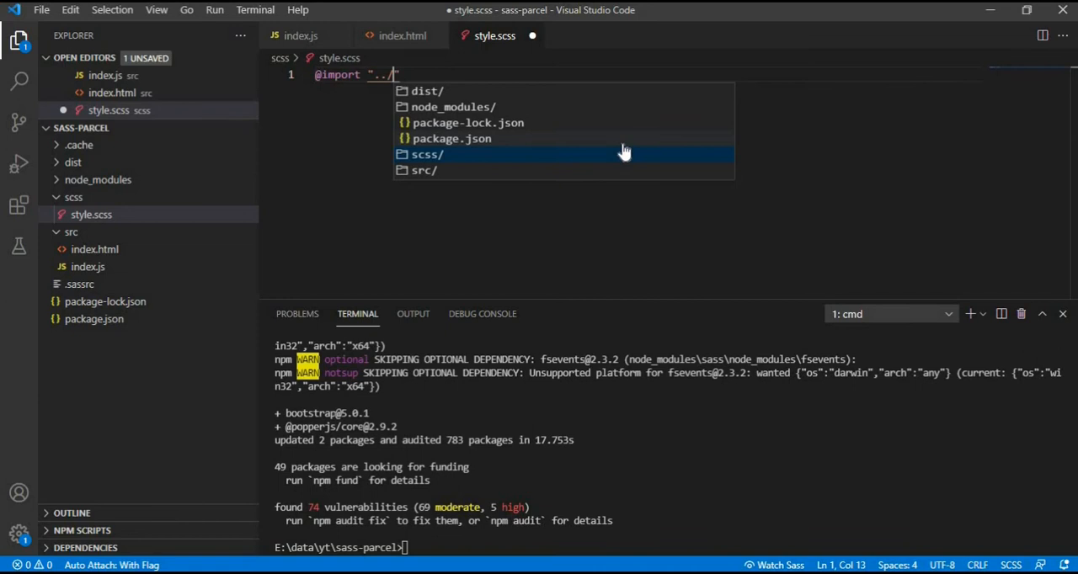
click(454, 107)
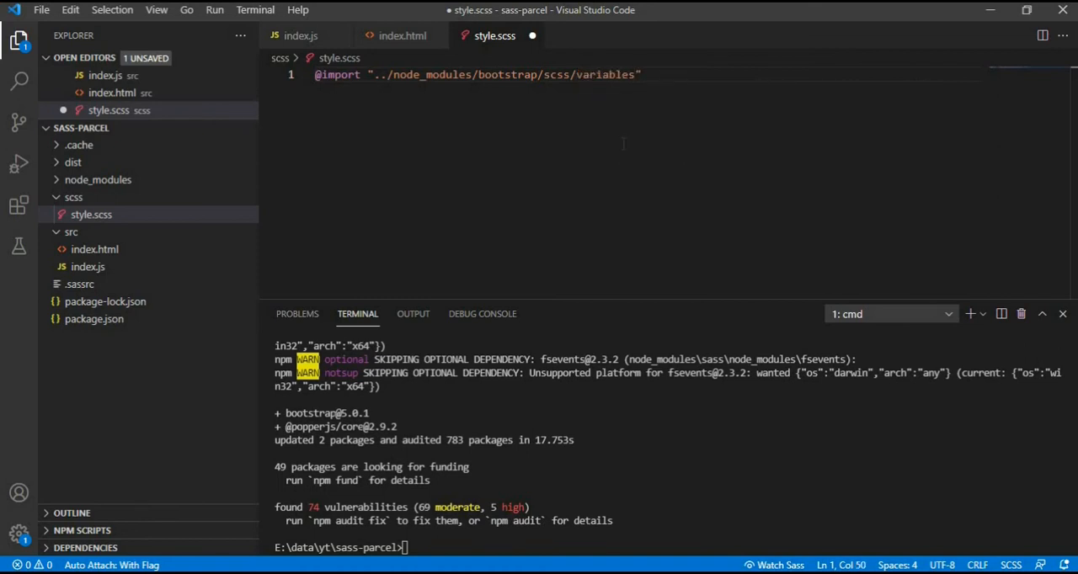
text(";)
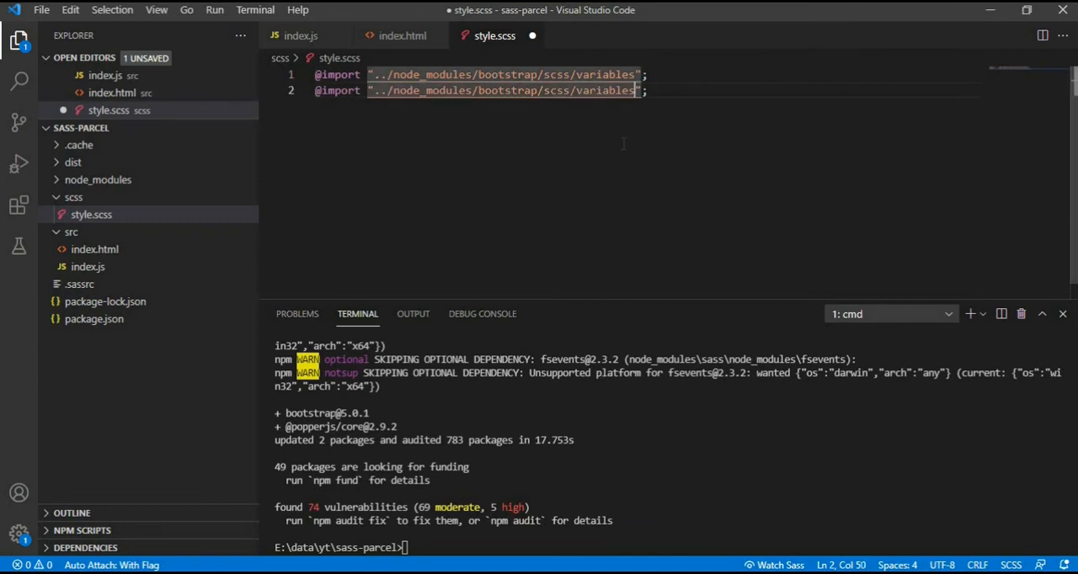
double_click(607, 74)
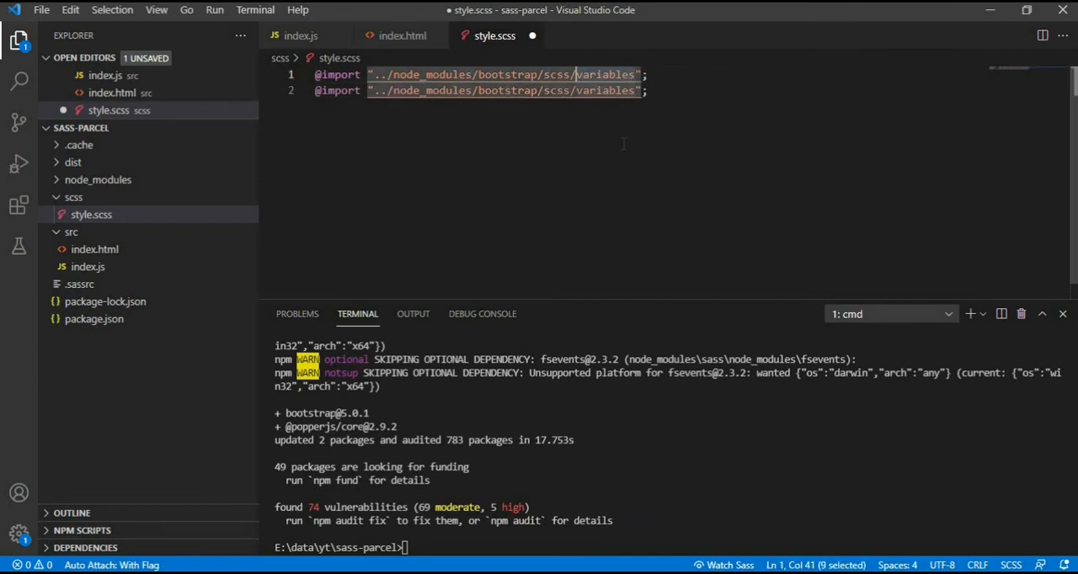
text(function)
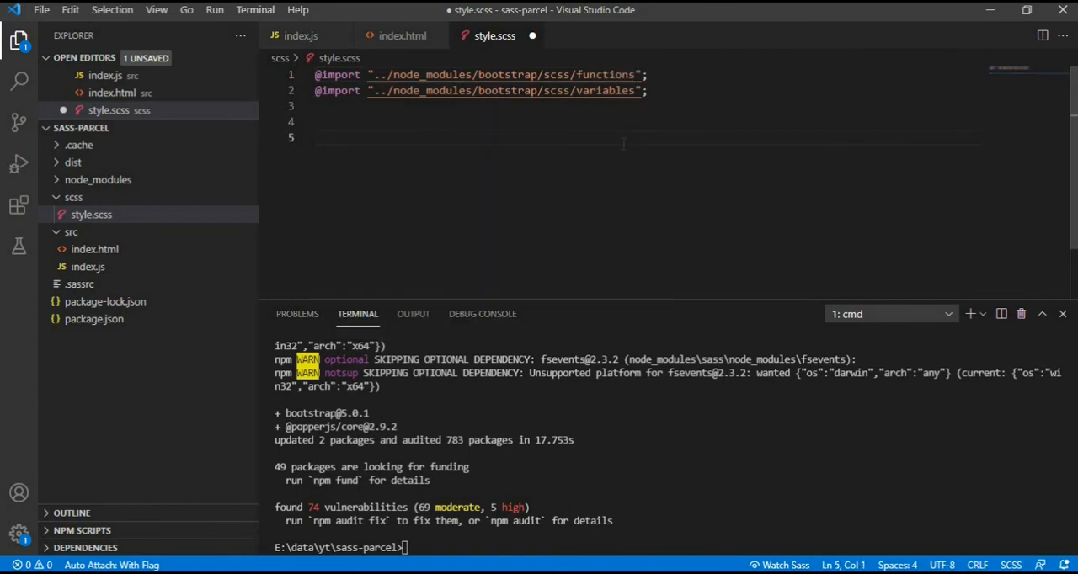
Step: Declare $primary: red; and begin the $theme-colors map in style.scss
text($)
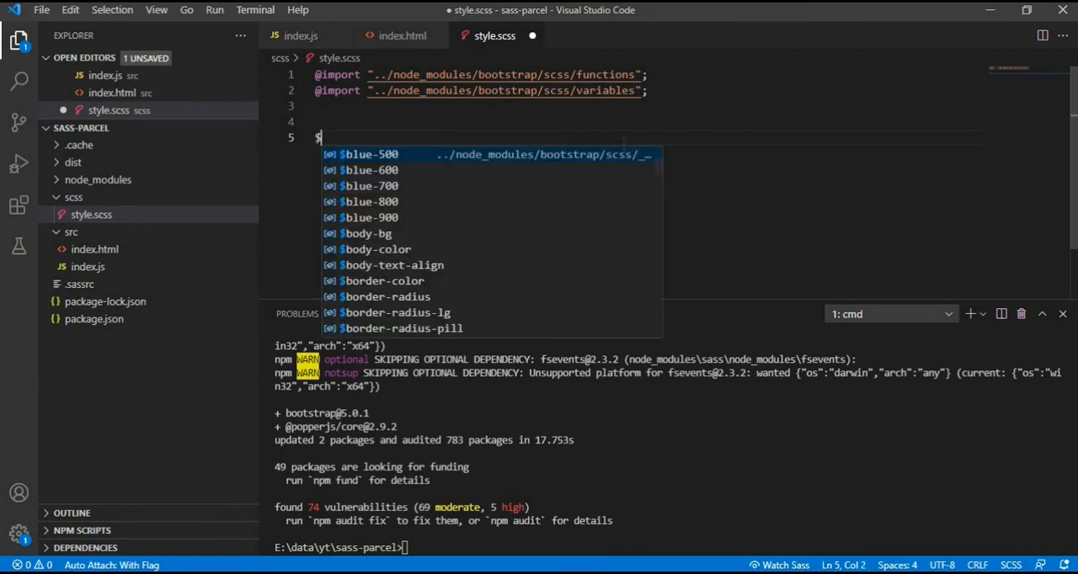
text(theme-colors:)
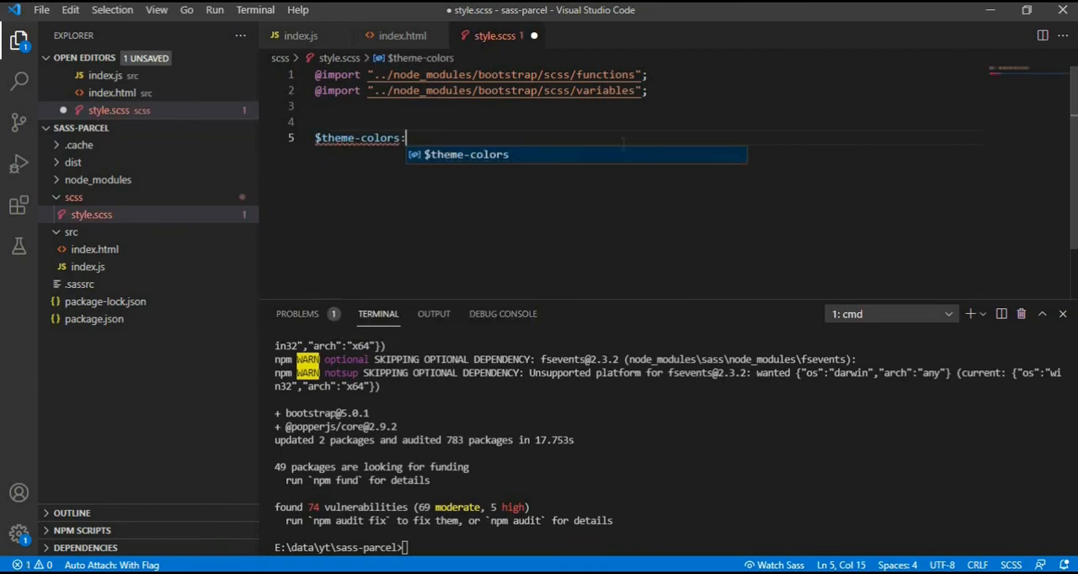
text(())
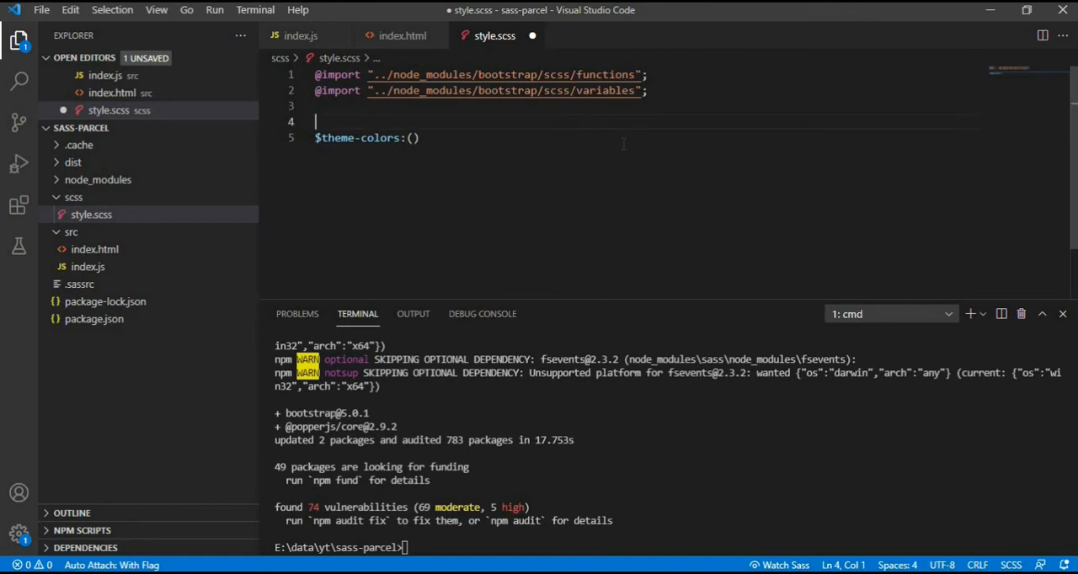
text($primary)
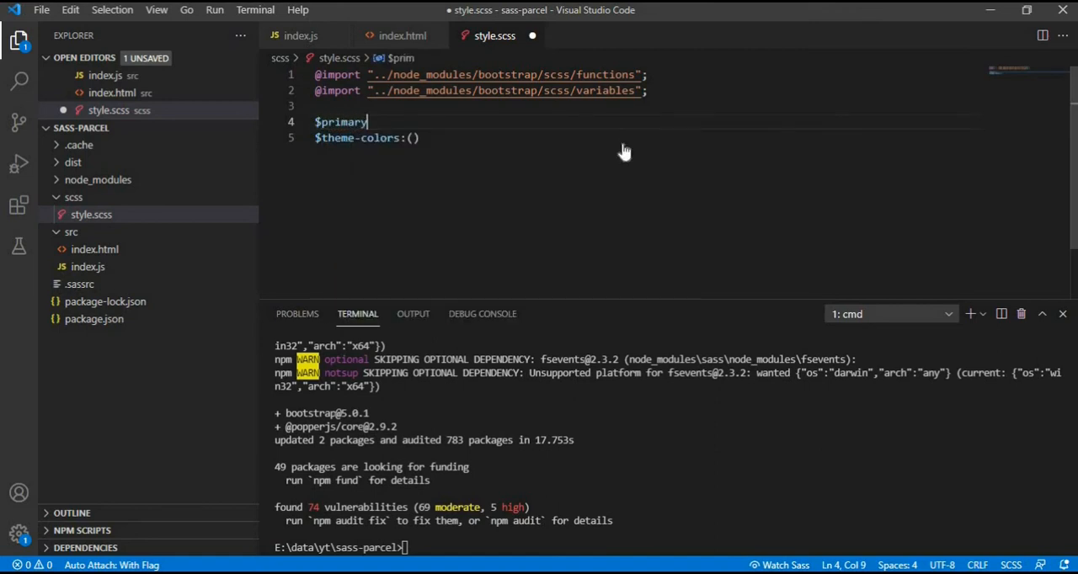
text(:)
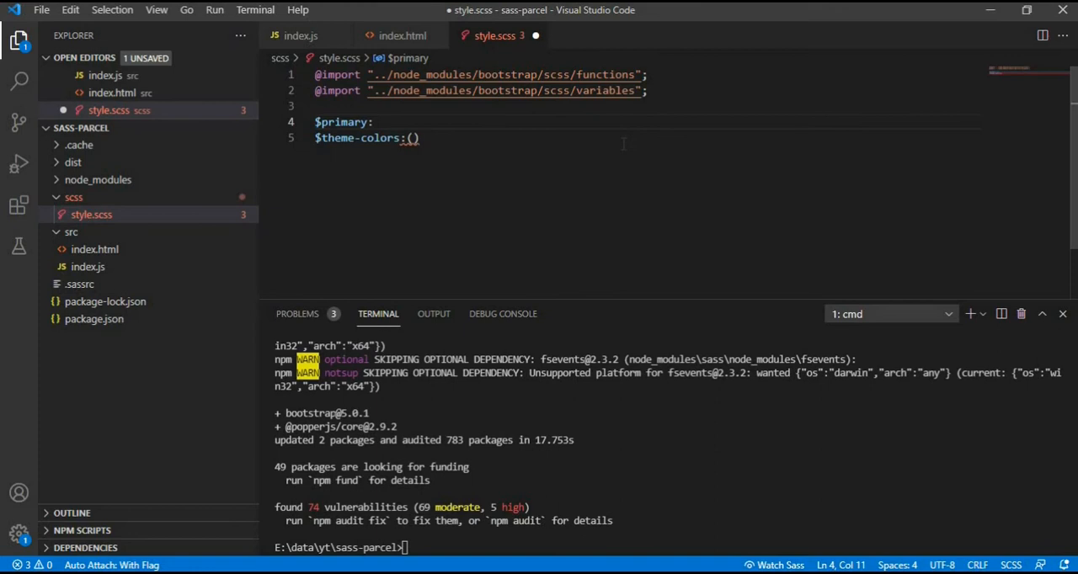
text(red;)
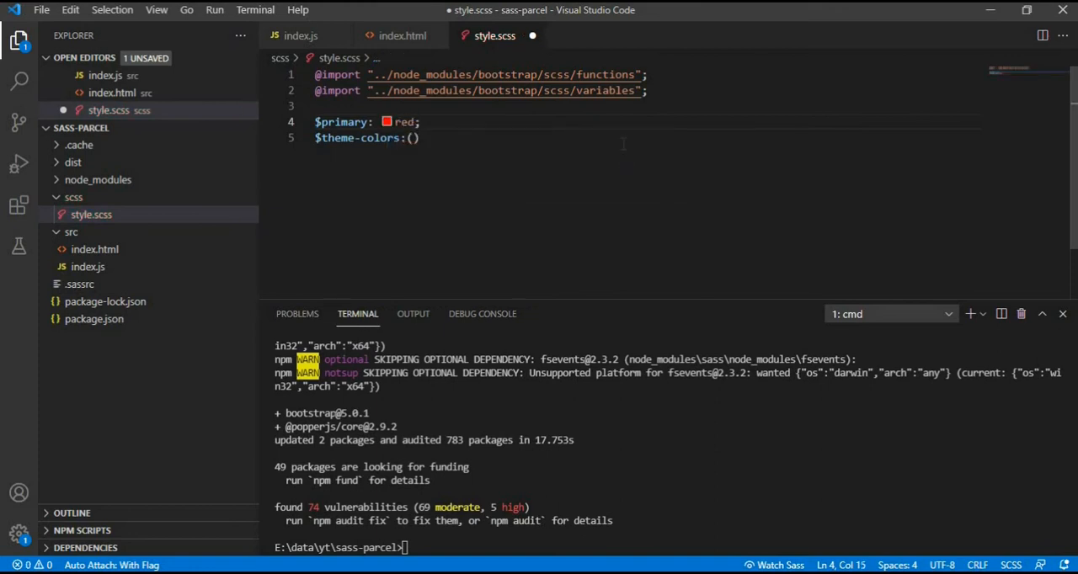
text(;)
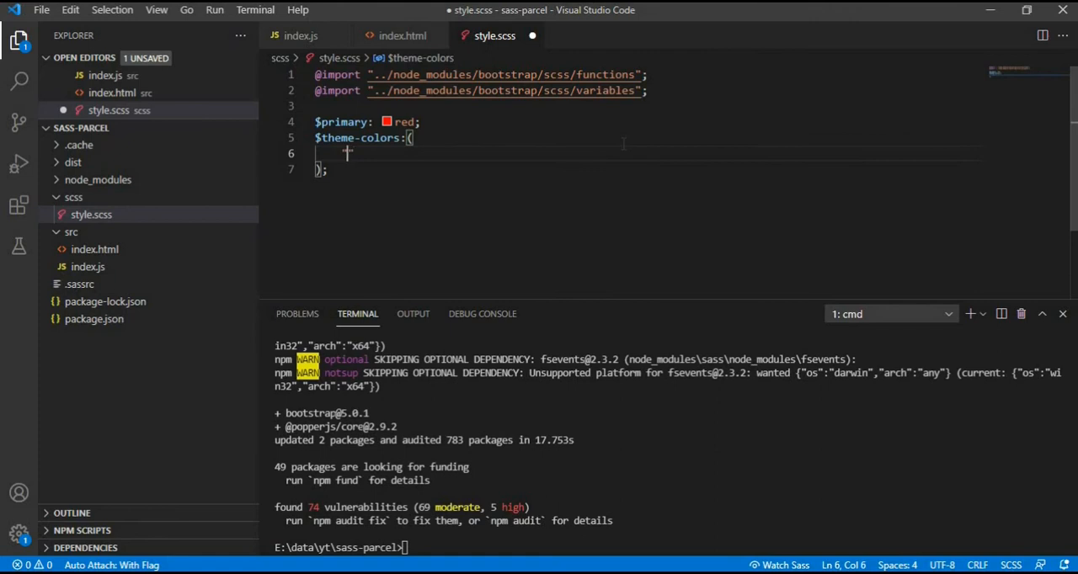
text("primary")
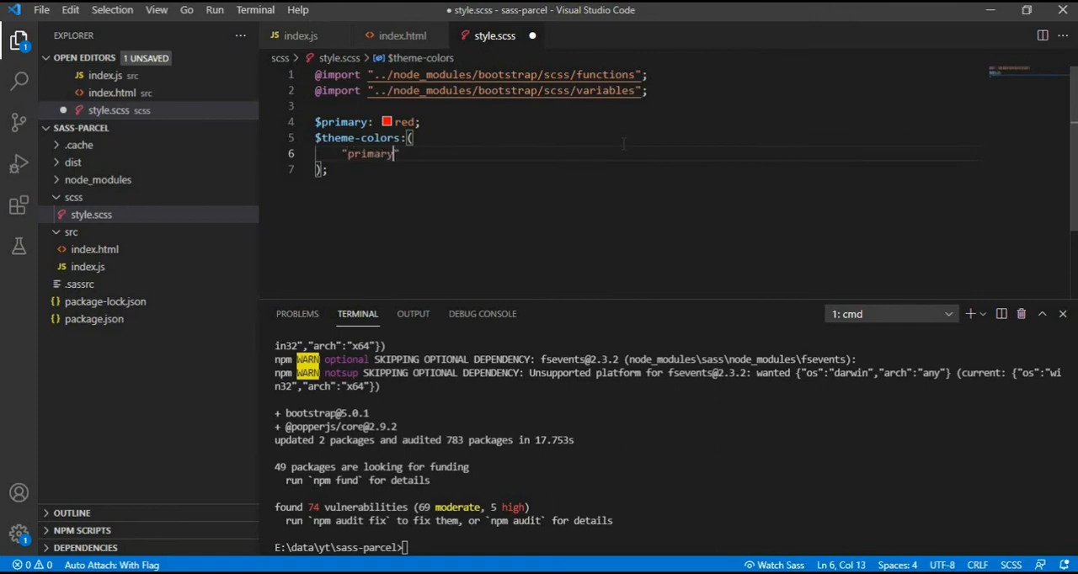
text(:)
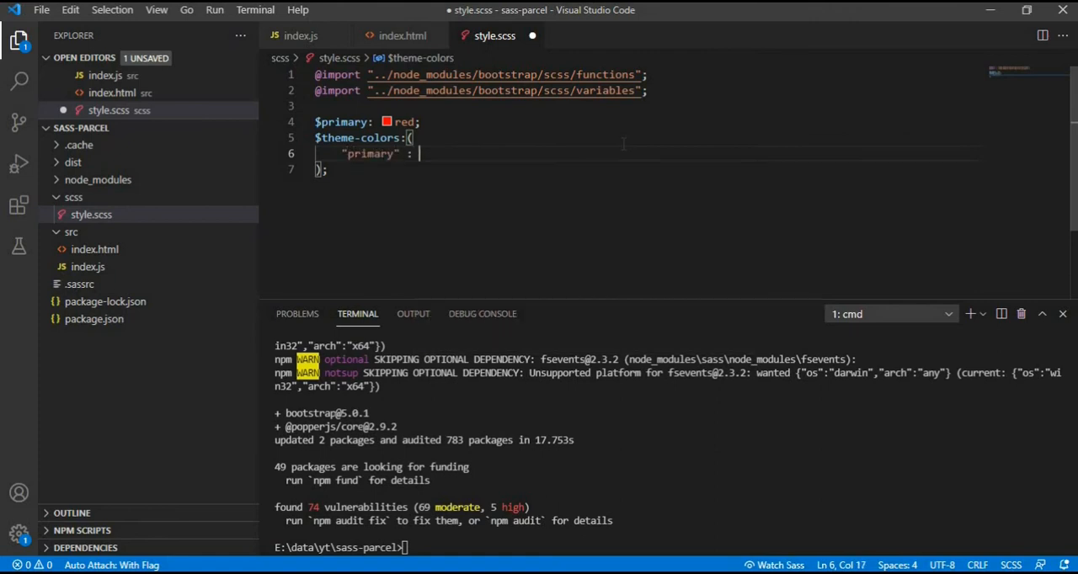
text($primary)
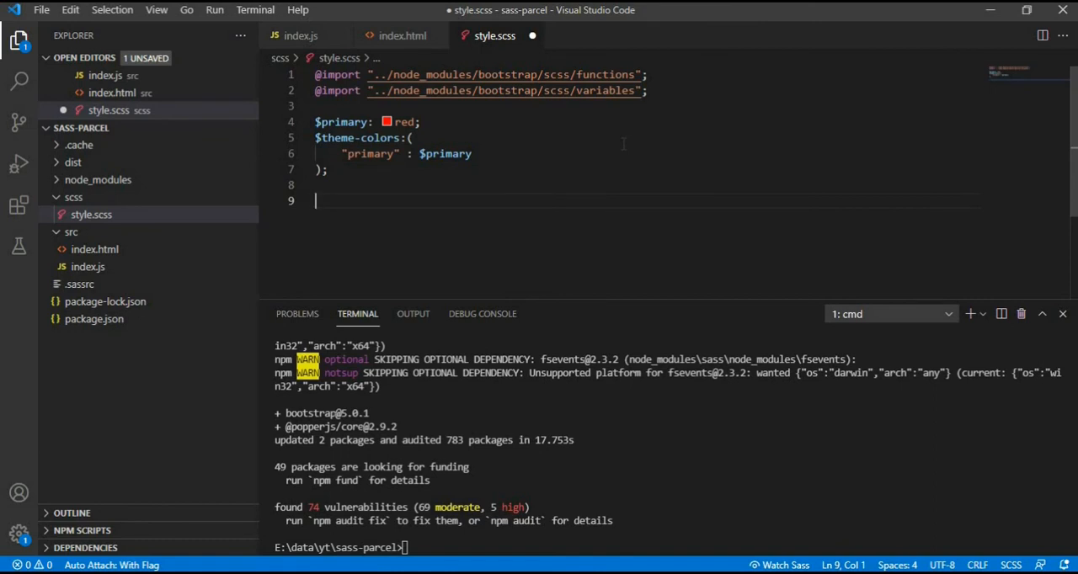
text(@im)
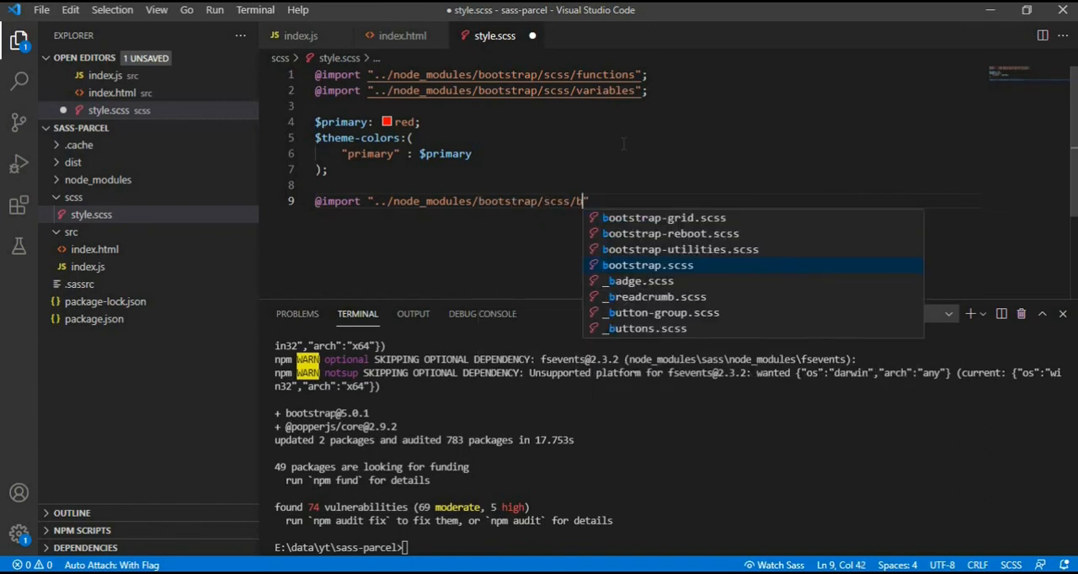
click(647, 265)
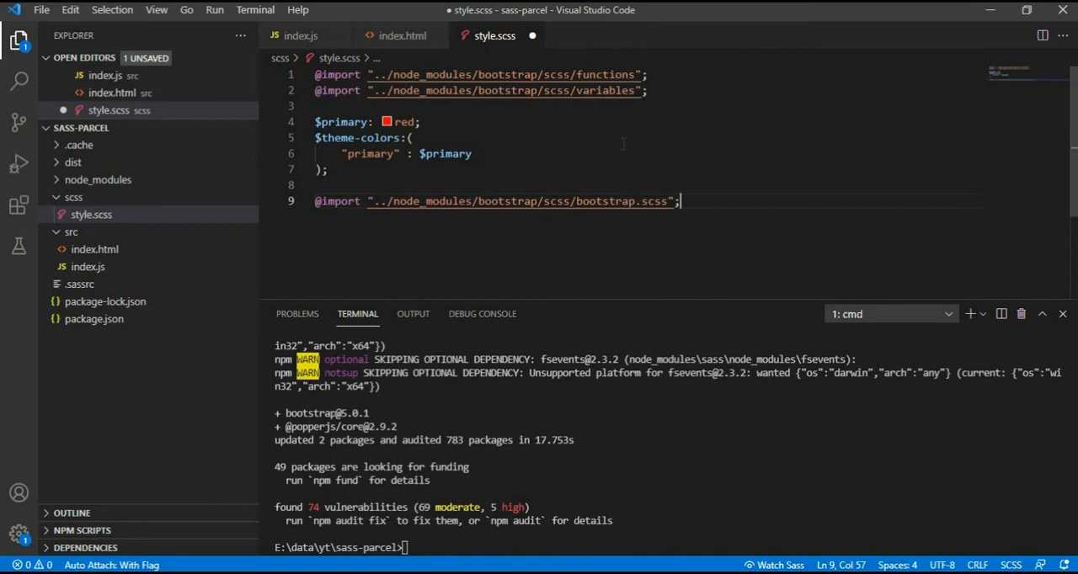
click(95, 248)
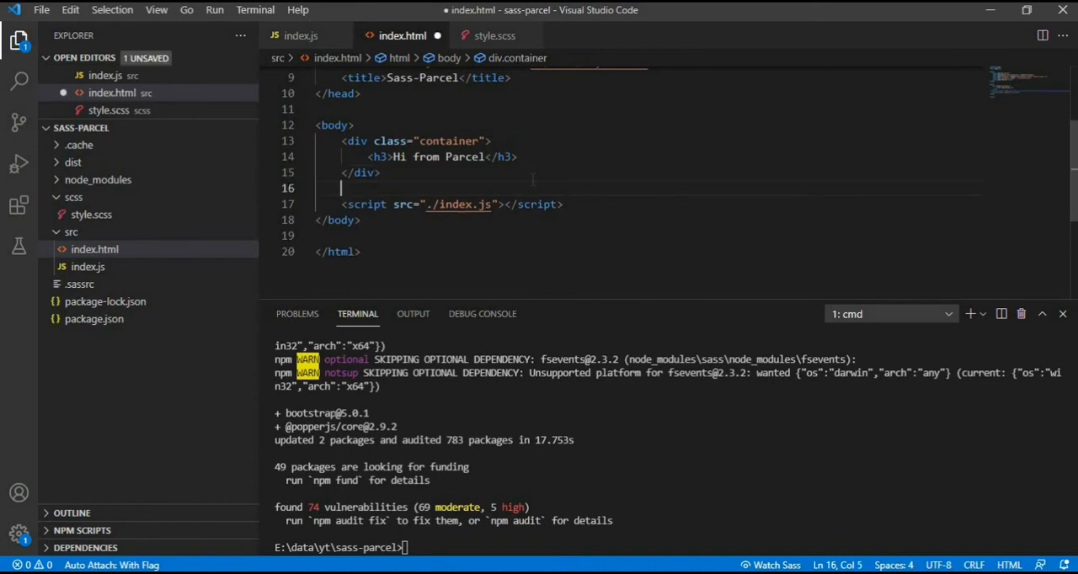
Step: Add a btn btn-lg btn-primary mt-3 button labelled 'Primary Button' and save index.html
text(.co)
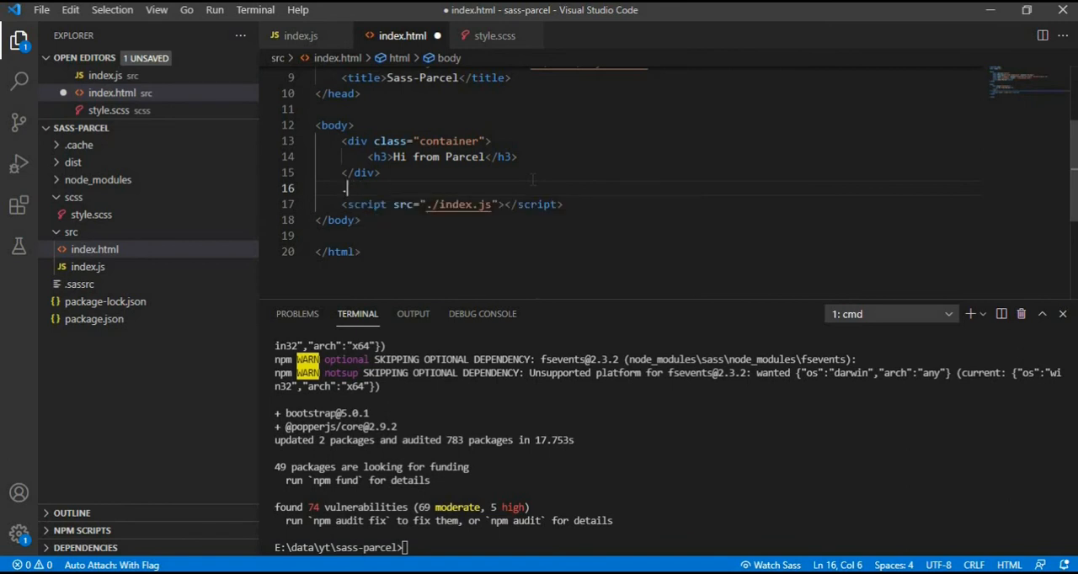
text(button)
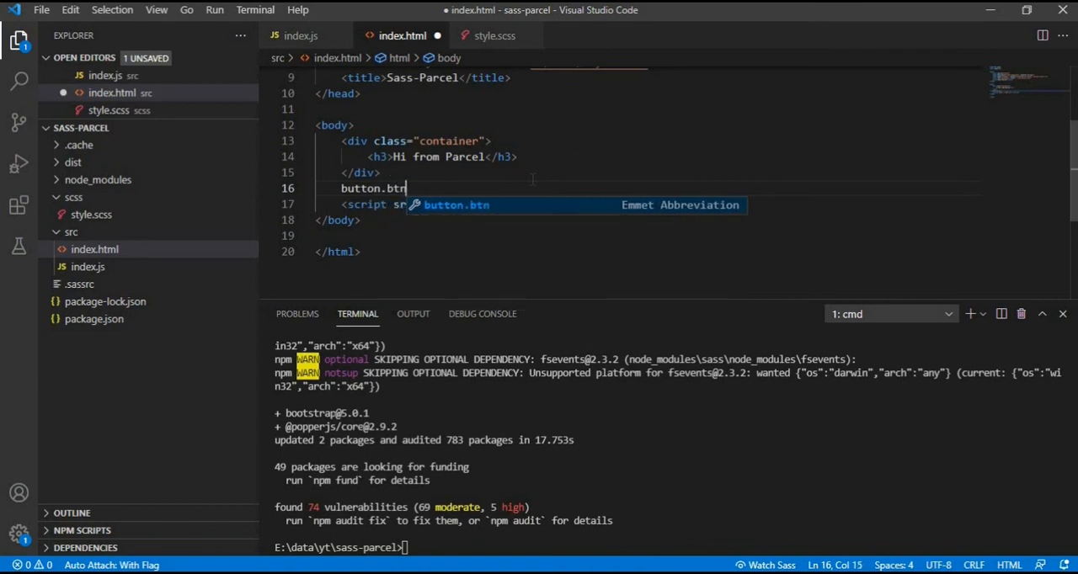
text(.btn)
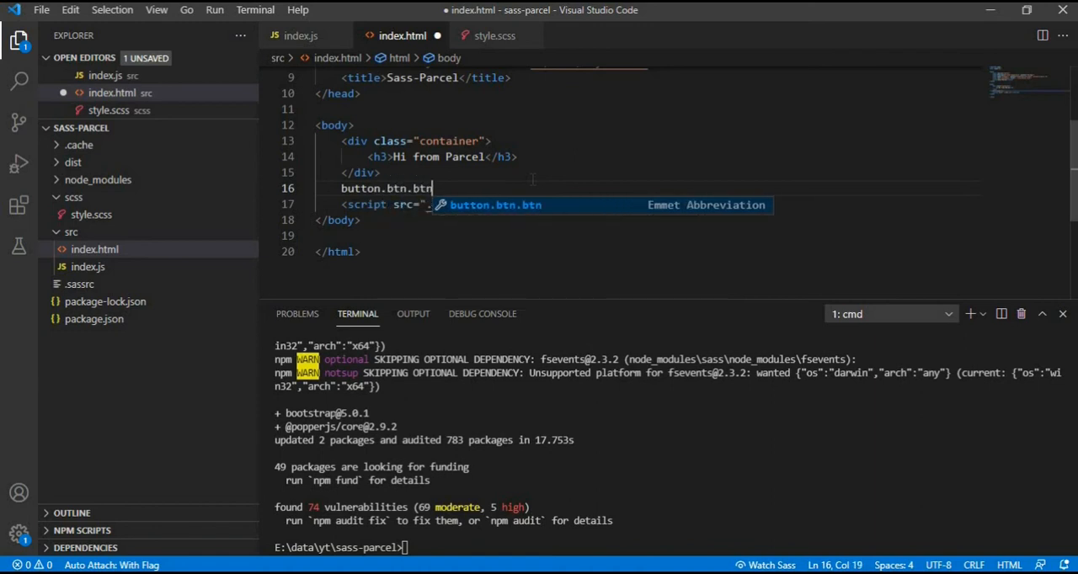
text(-1.bt)
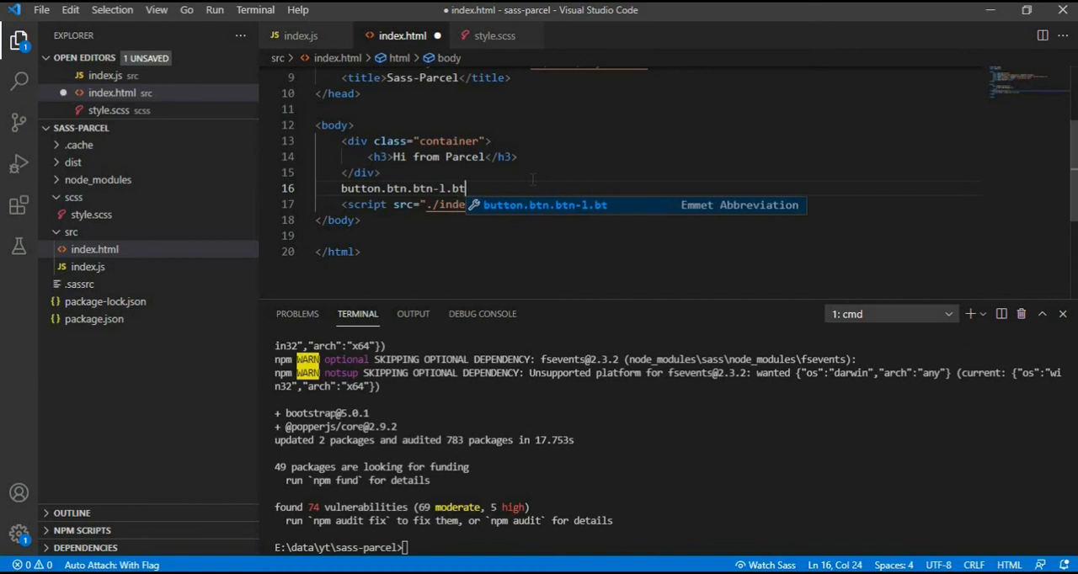
key(Backspace)
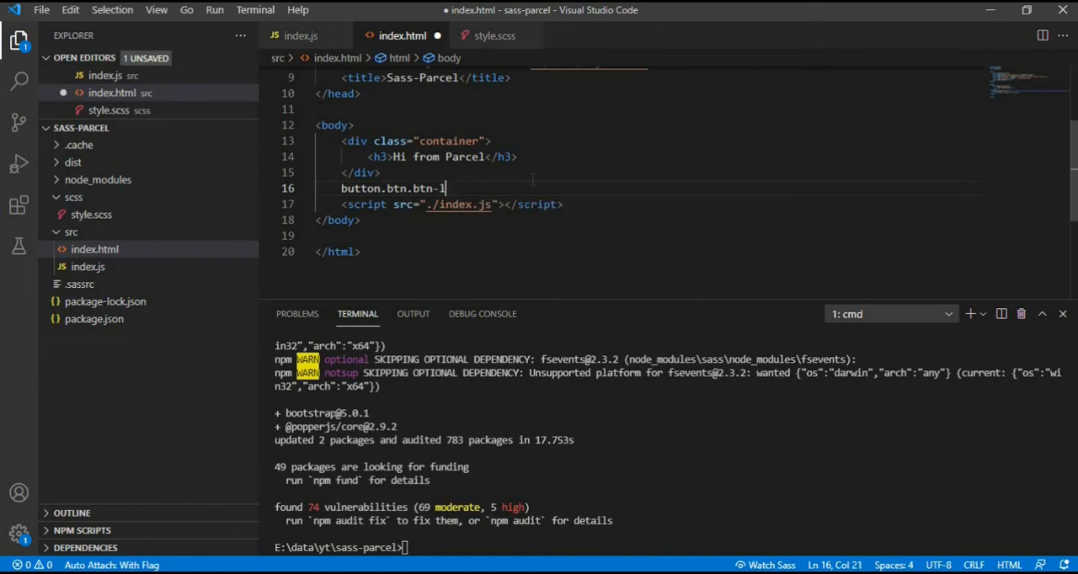
text(g.btn-lg)
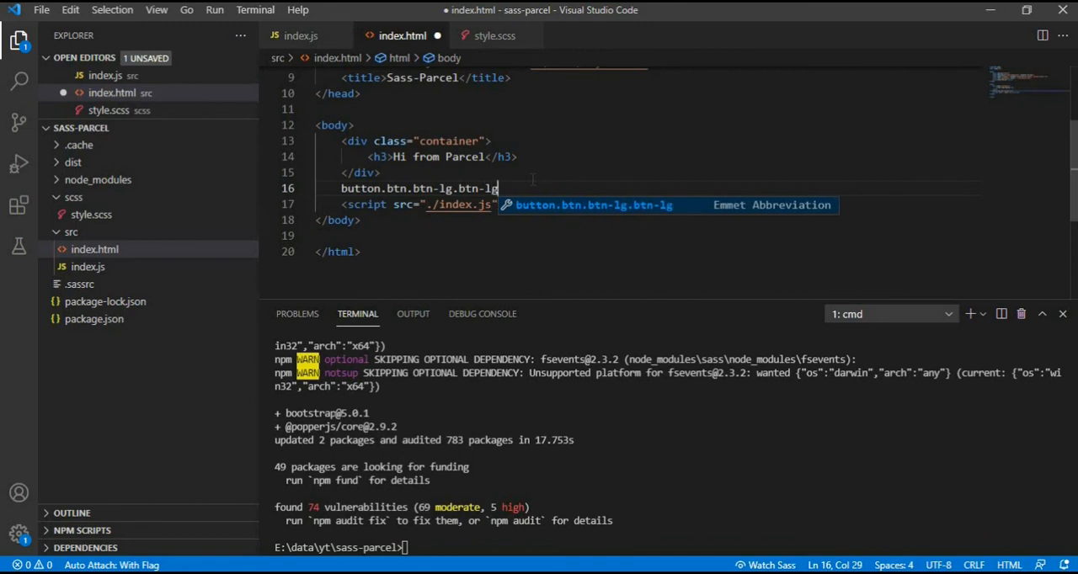
key(Backspace)
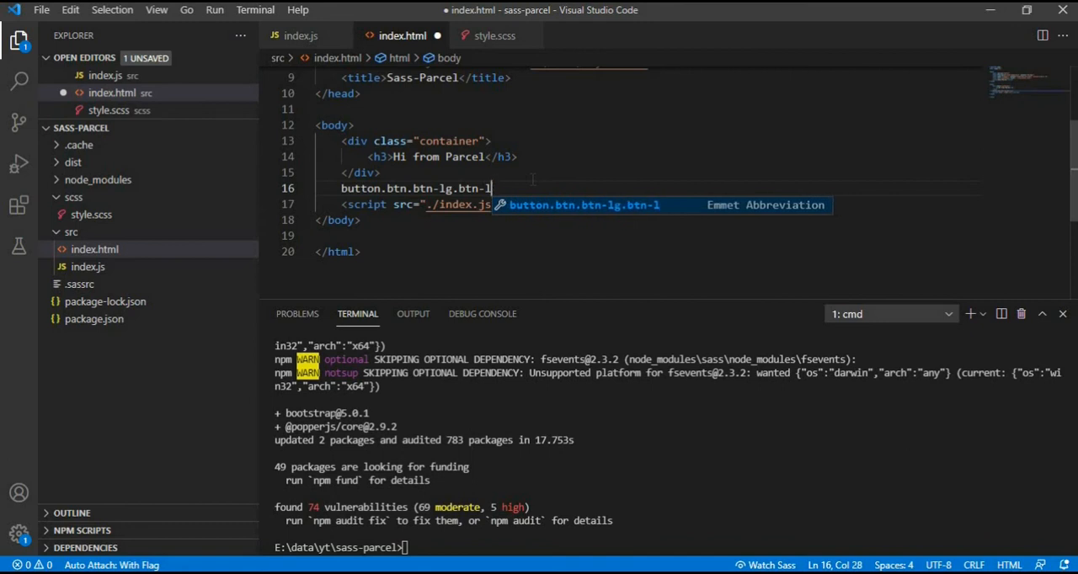
text(primary)
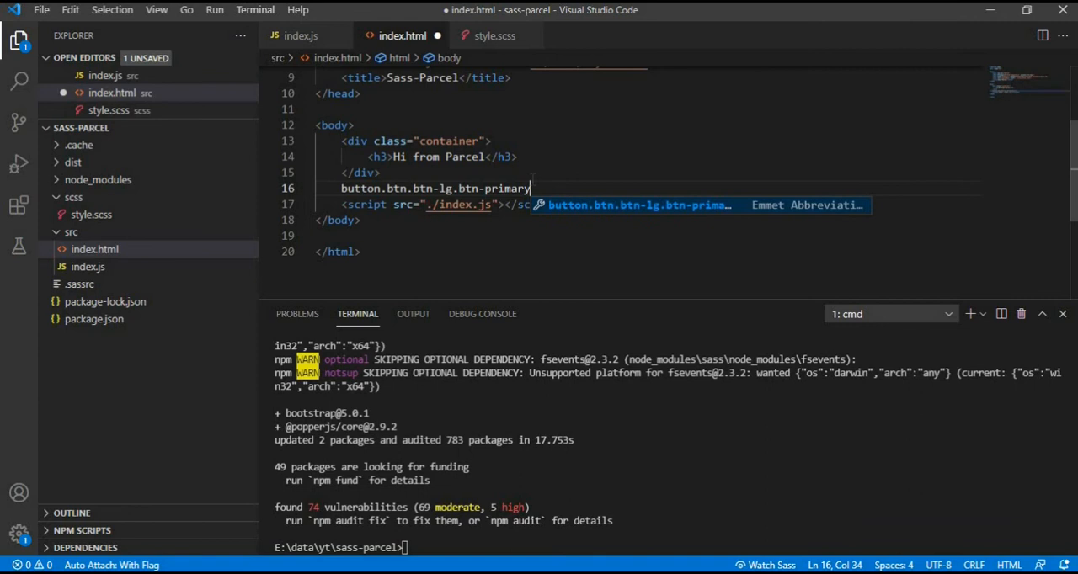
key(Tab)
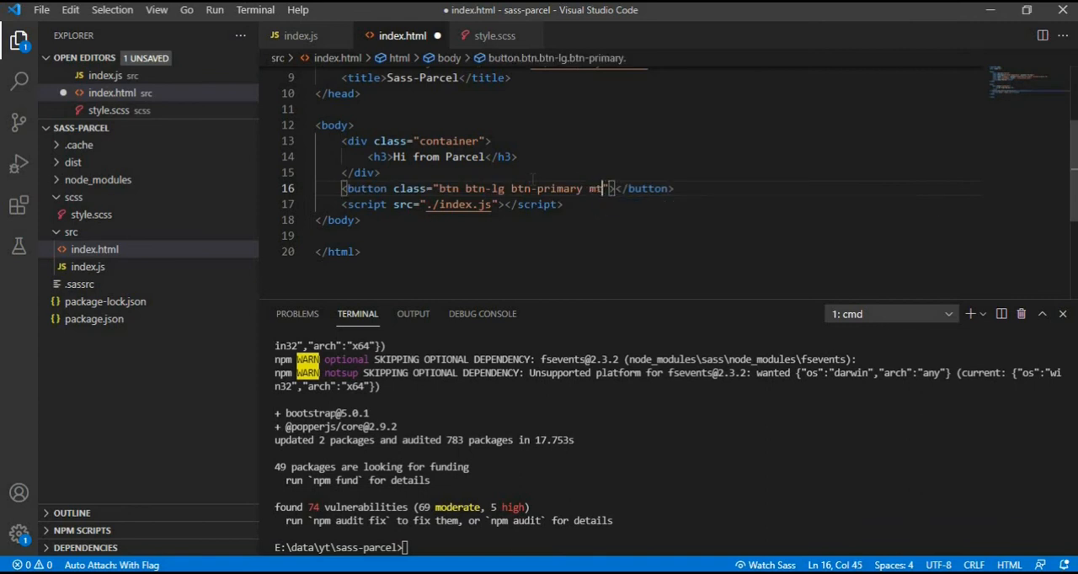
text(-3)
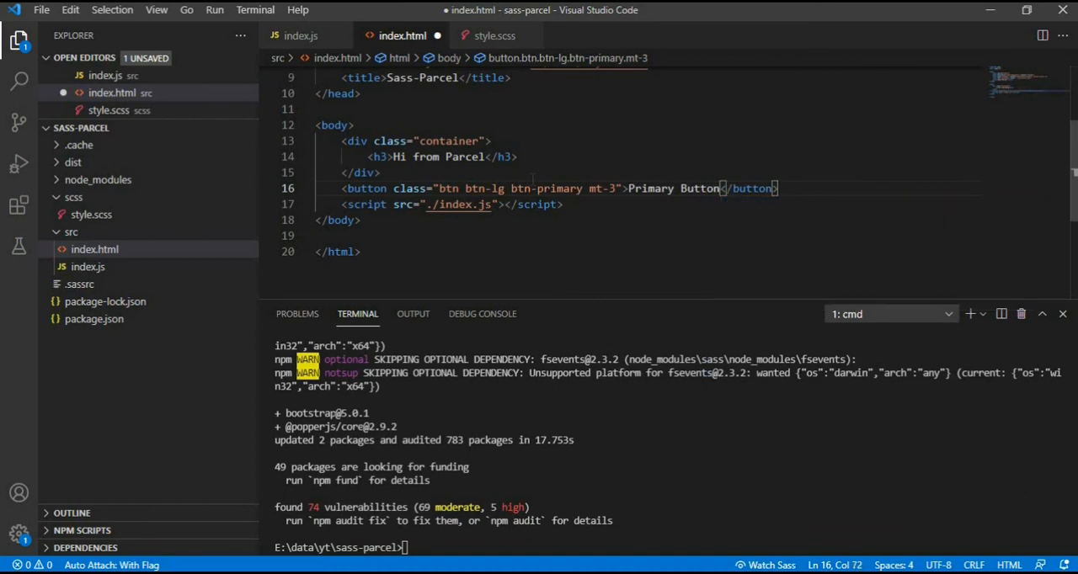
key(ctrl+s)
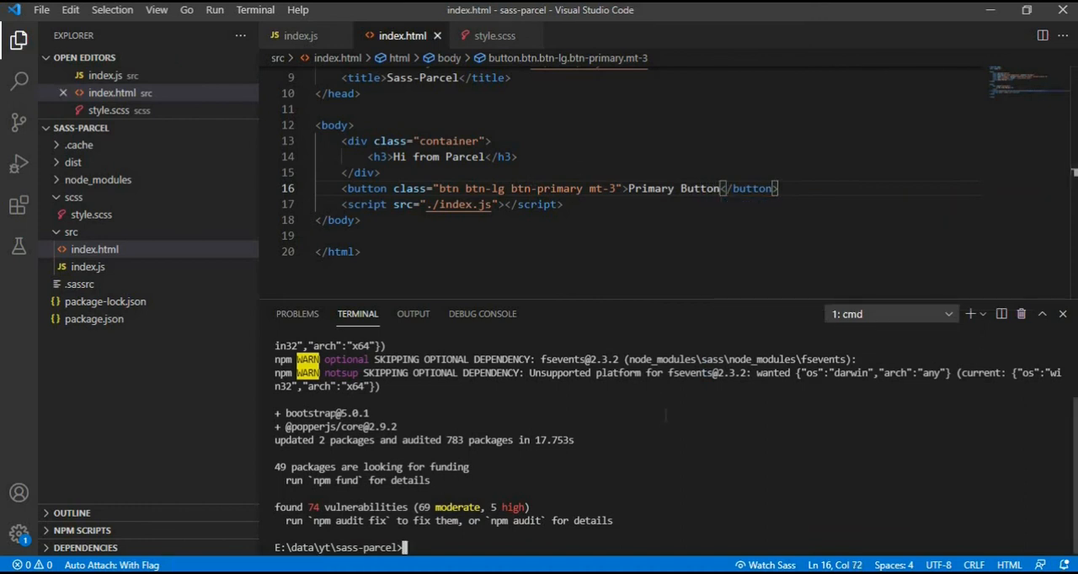
Step: Run npm start in the terminal to build the project with Parcel
text(npm start)
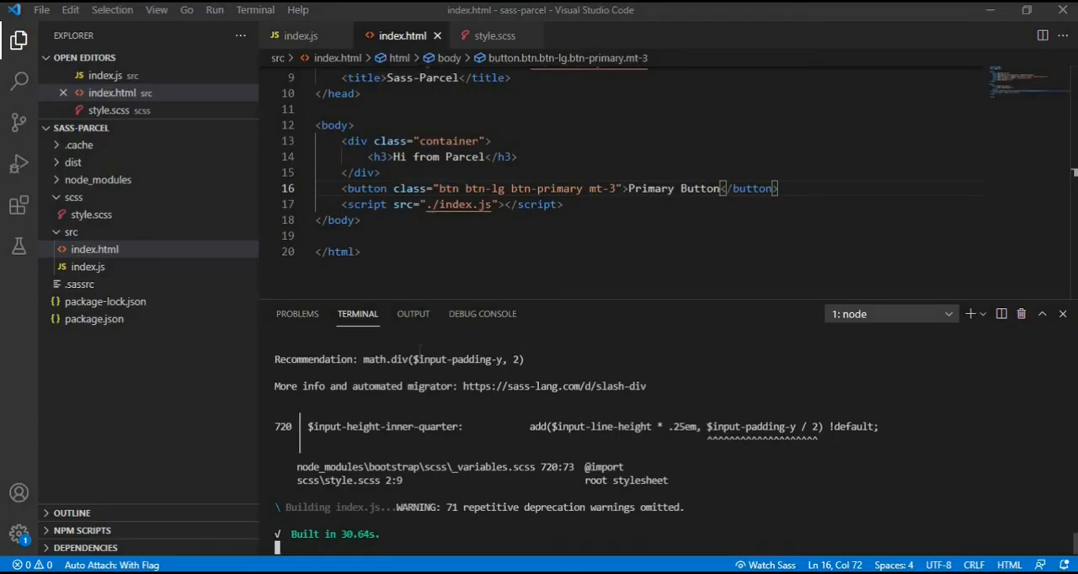
click(362, 172)
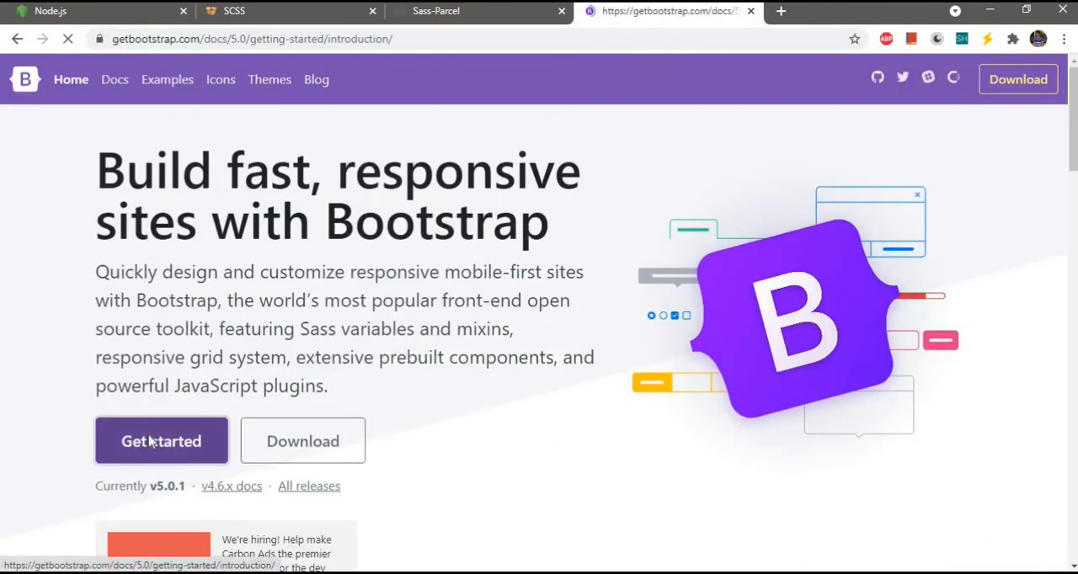
Step: Navigate from Get started to Customize > Color in the Bootstrap docs
click(161, 440)
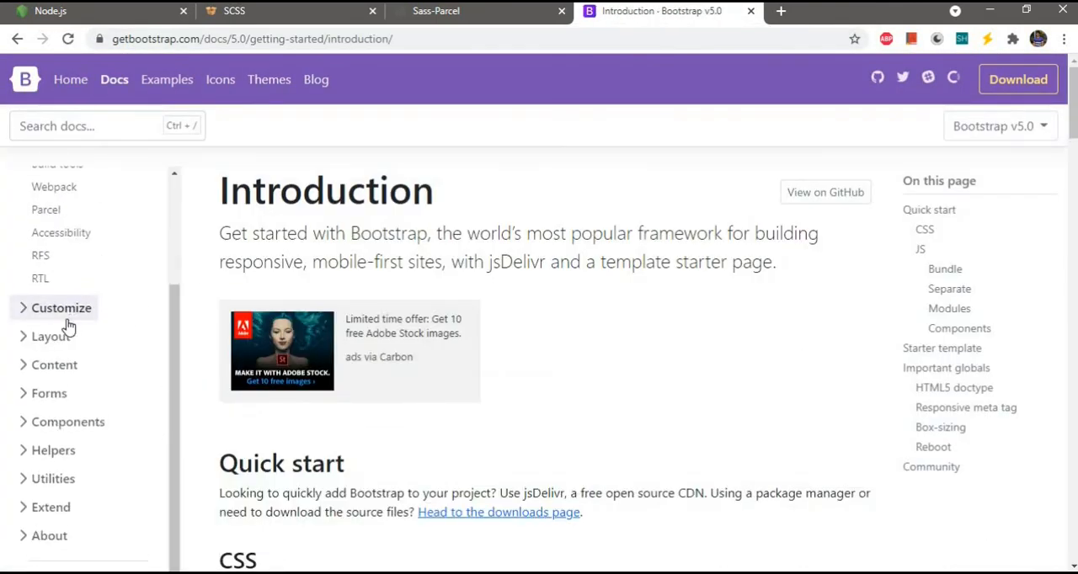
click(61, 307)
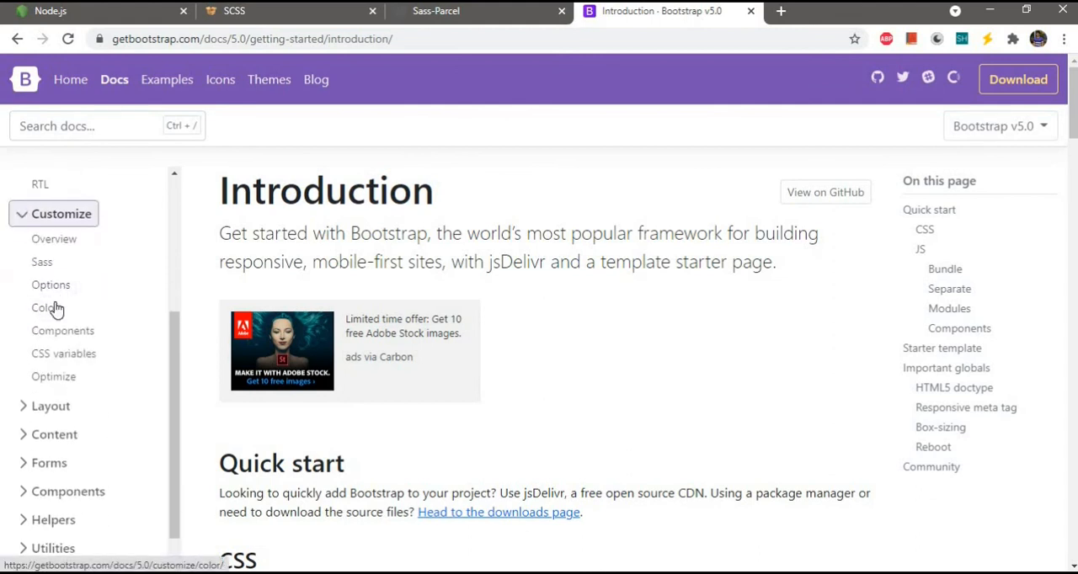
click(41, 308)
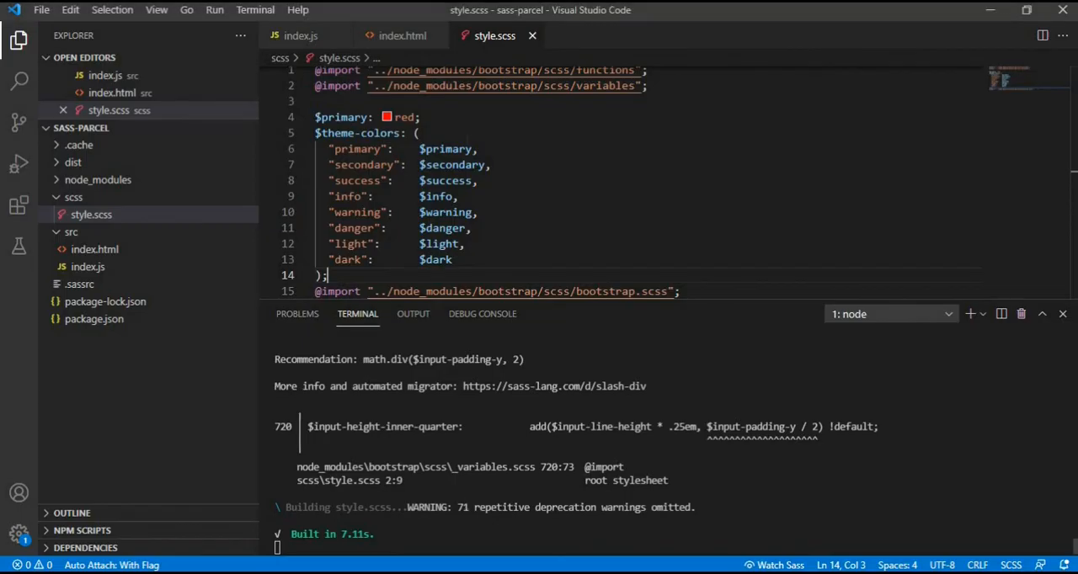
Step: Add the large 'Secondary Button' in index.html, then return to style.scss
click(402, 35)
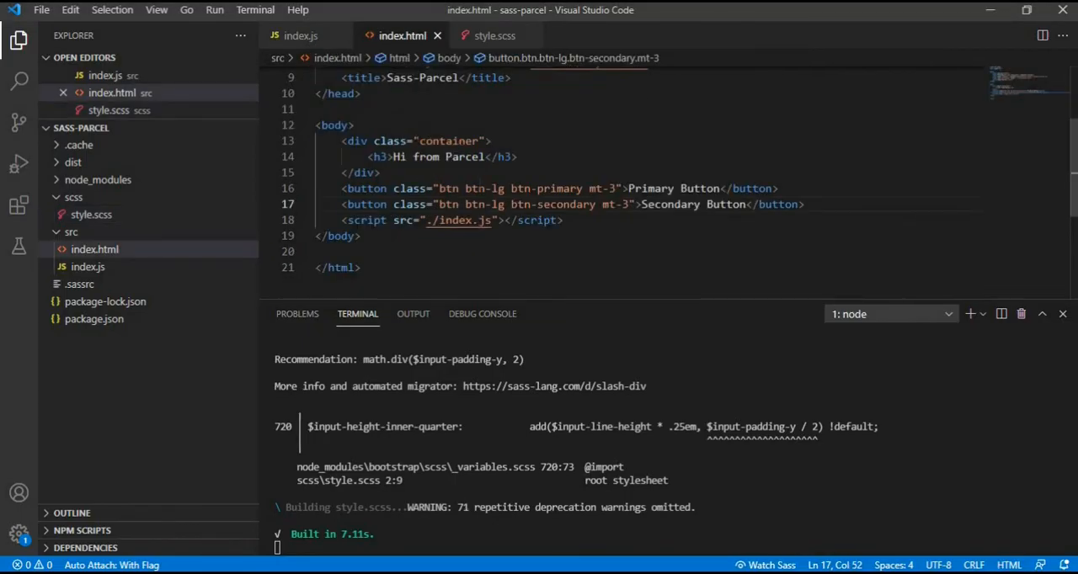
click(495, 35)
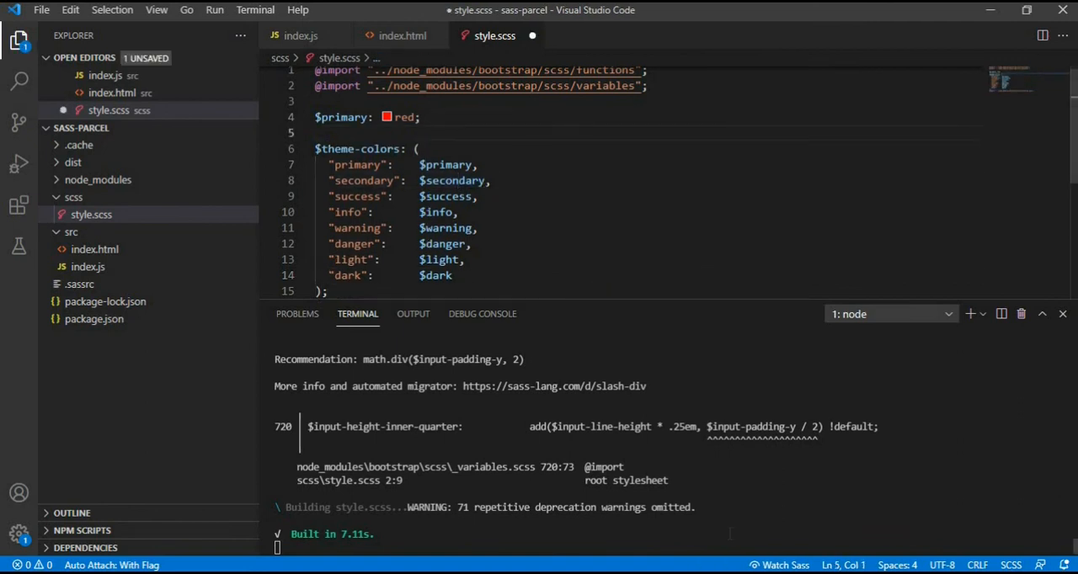
Step: Set $secondary: $green in style.scss and view the red and green buttons in Chrome
text($secondary:)
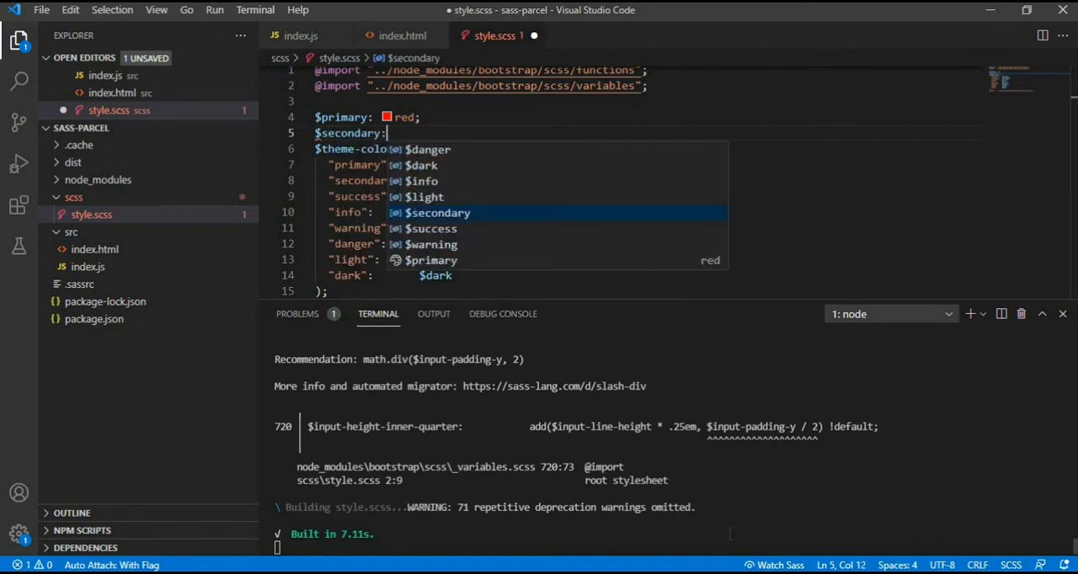
text($green;)
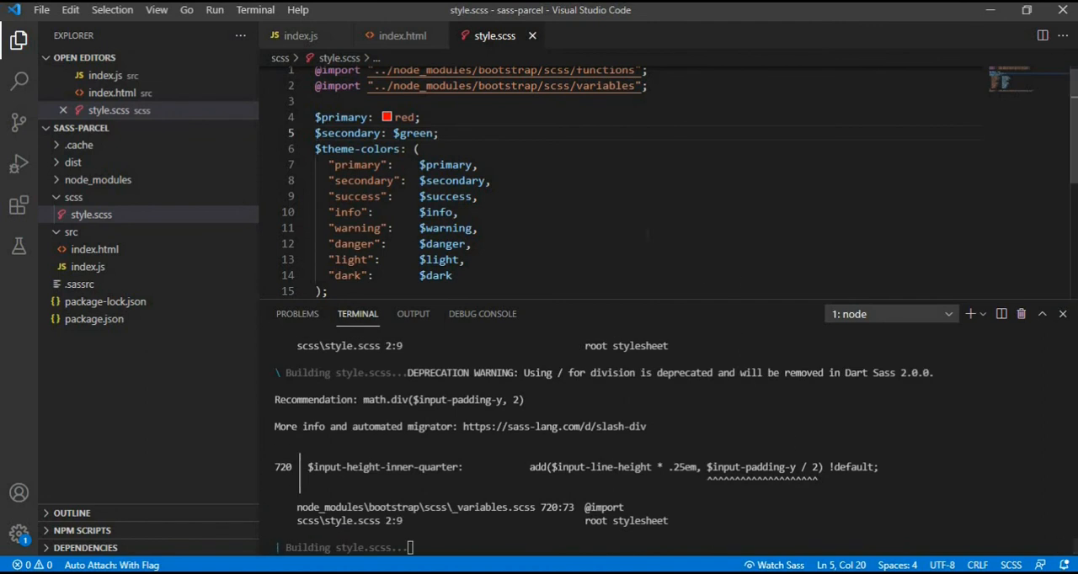
key(alt+tab)
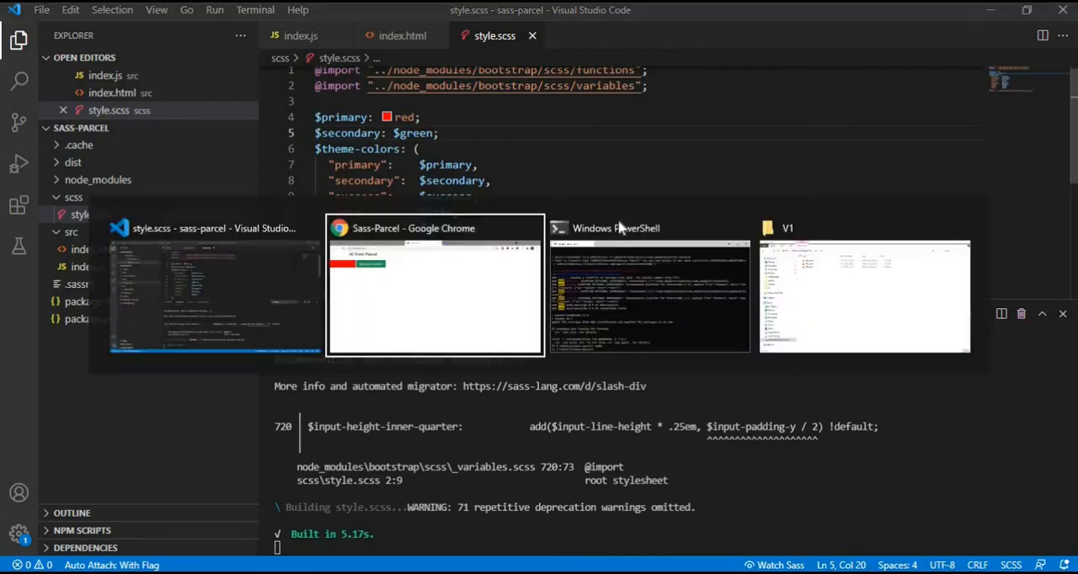
click(436, 286)
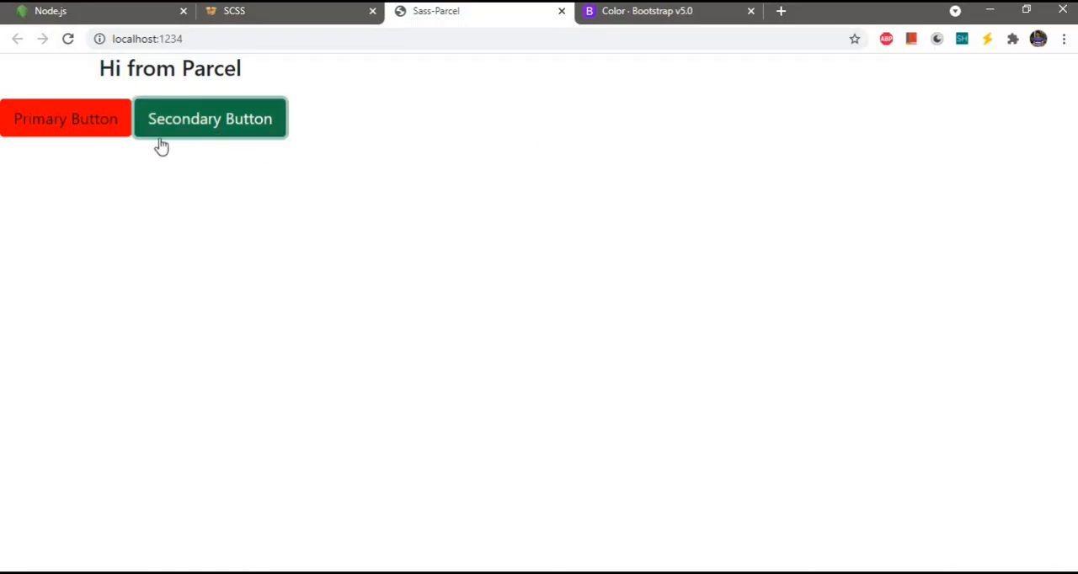
mouse_move(462, 143)
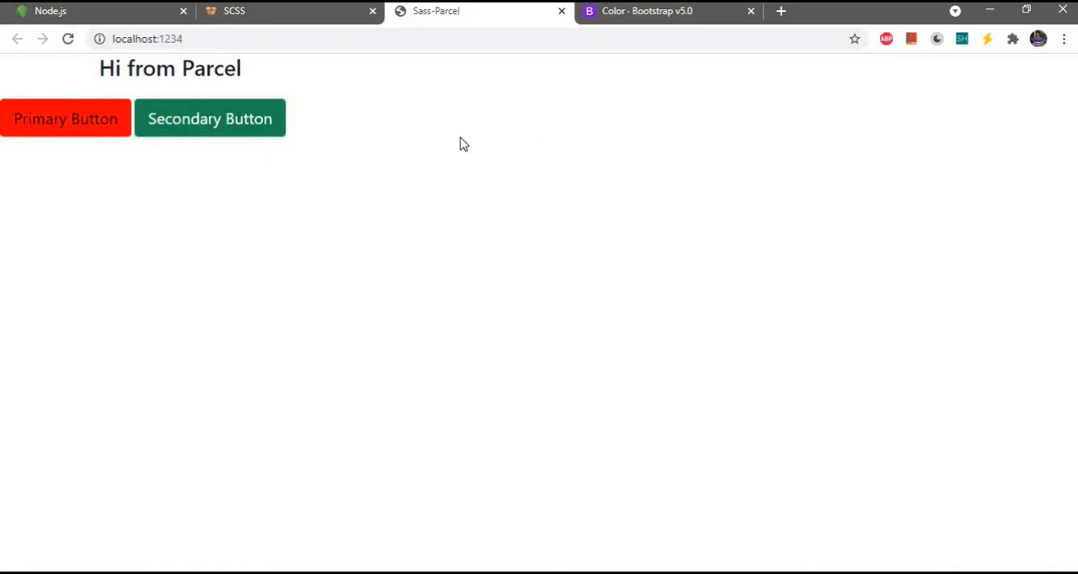